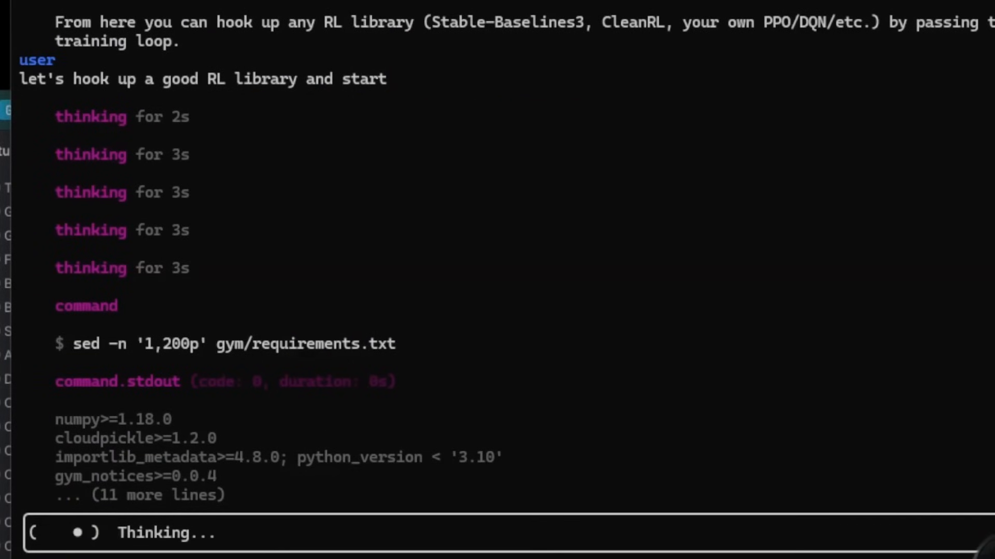
Scroll the Codex CLI output as the agent inspects gym/requirements.txt for the RL-library request
scroll("down", 3)
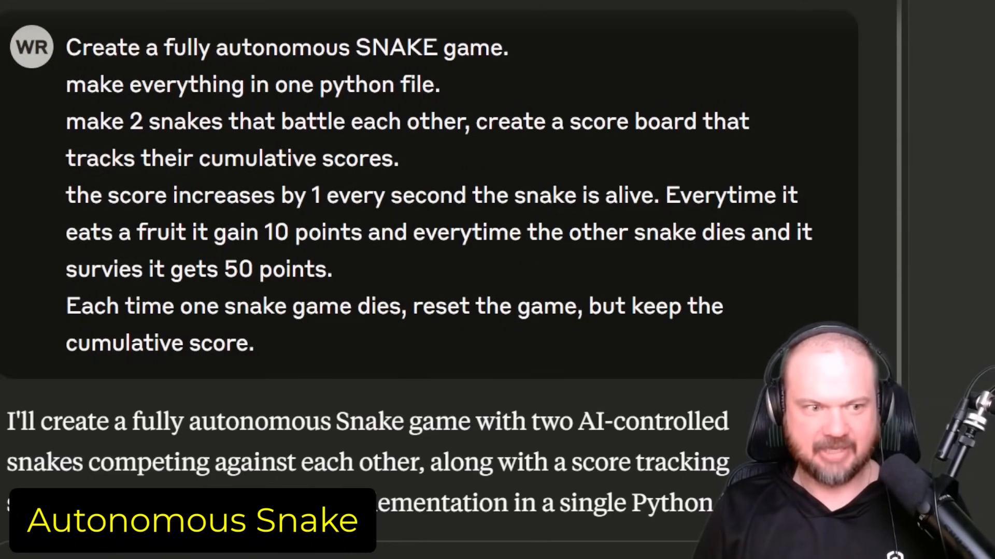
scroll("down", 3)
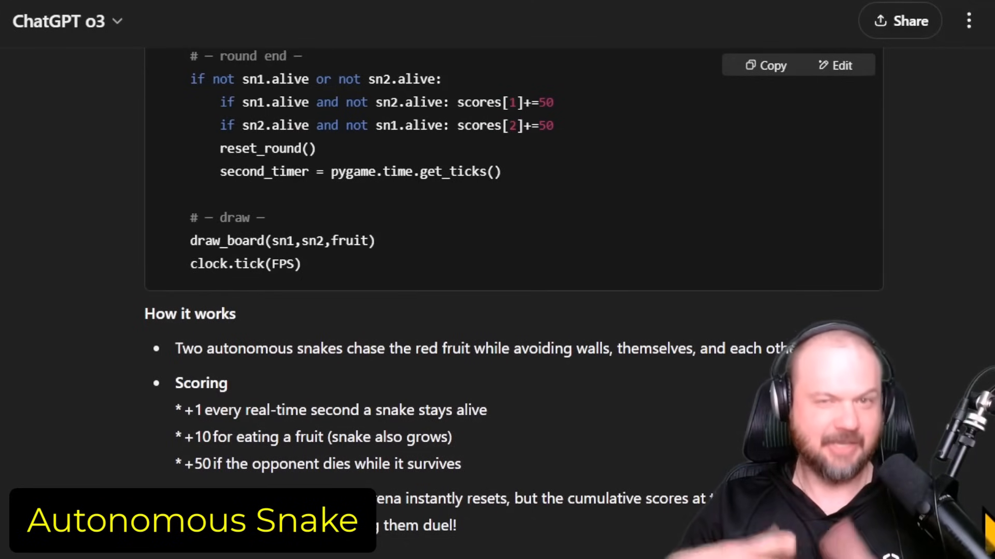
mouse_move(501, 289)
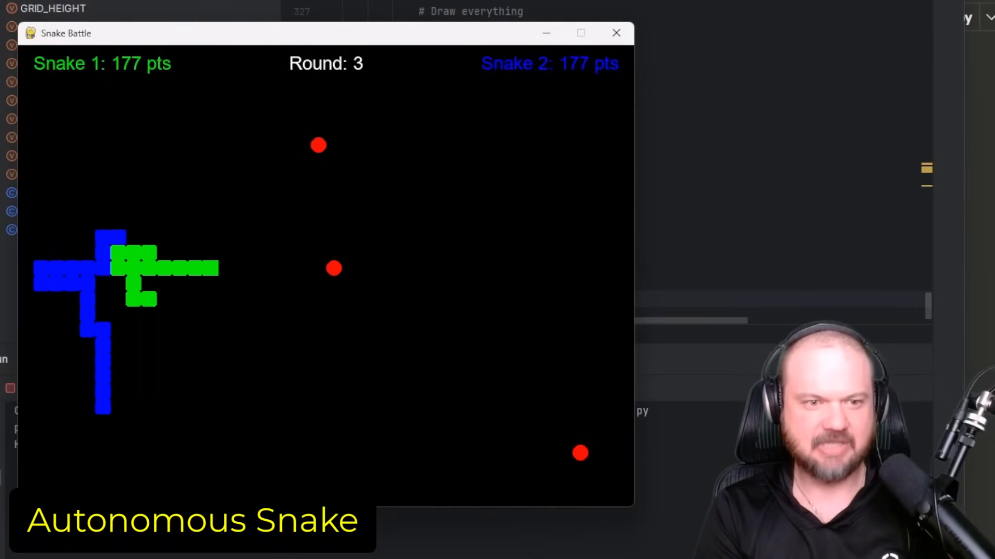
Launch the Snake Battle pygame window from PyCharm and let the rounds play out
left_click(615, 33)
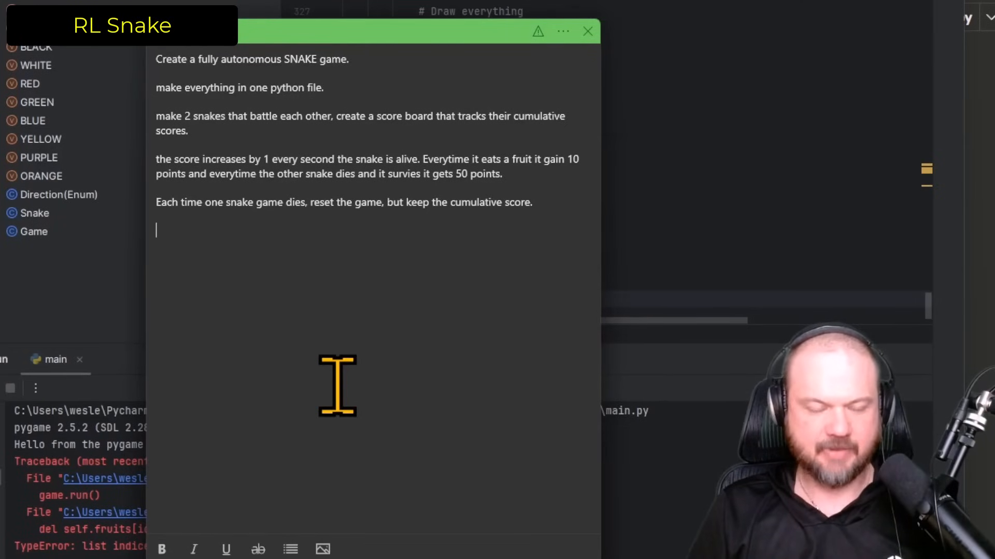
Add --play autonomous play, --train PyTorch RL pipeline, and --one/--two saved-model brain modes to the prompt
type("if I run the file with the argument --play just make the two snakes play autonomously with a simple script")
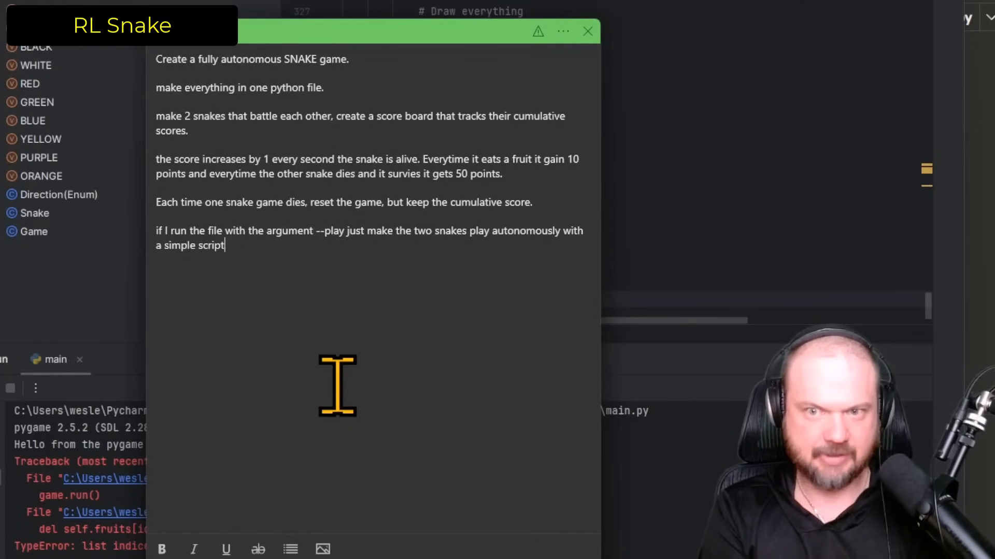
mouse_move(331, 208)
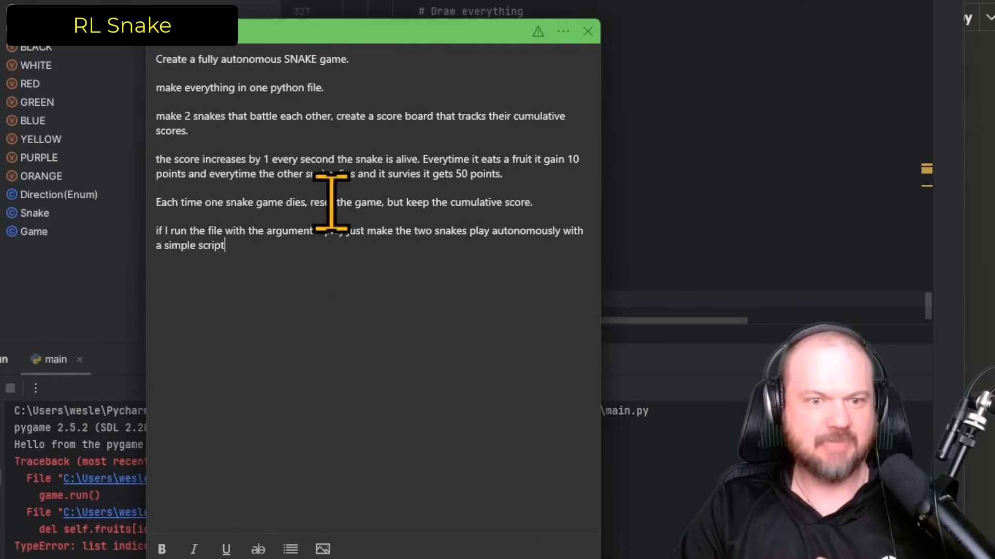
mouse_move(383, 413)
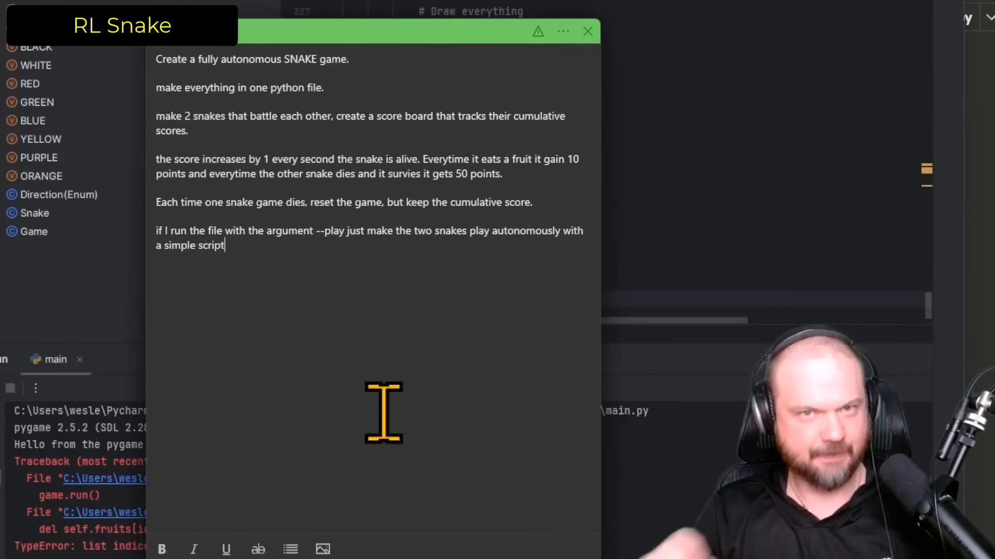
type("if I run the file with the argument --train")
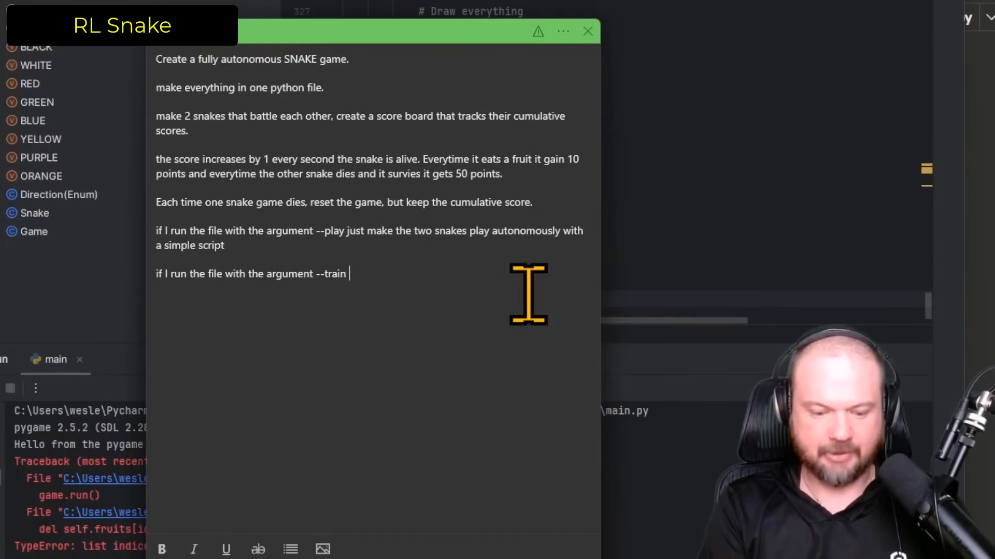
type("create a RL training pipeline using pytorch that trains the agents to play the game over 500 episodes and saves the trained model")
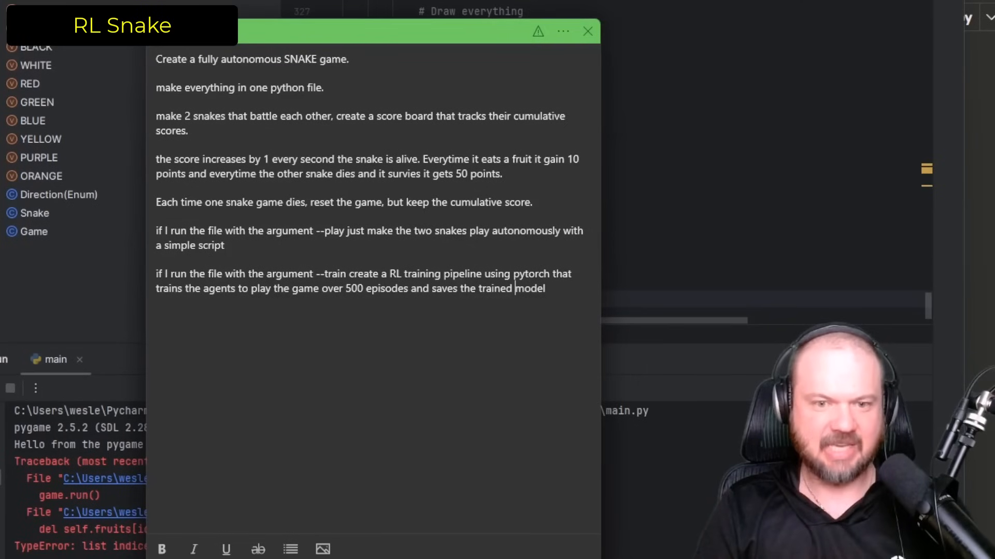
type("if I run the file with the argument --one then use the saved model as the brain for snake one and the simple original script for snake two")
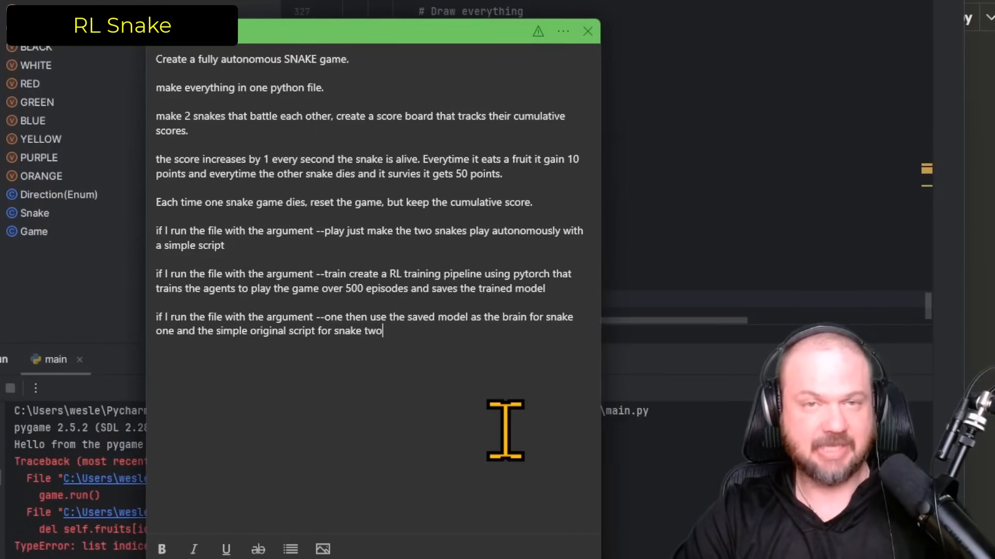
type("if I run the file with the argument --two then use the saved model as the brain for snake two and the simple original script for snake one")
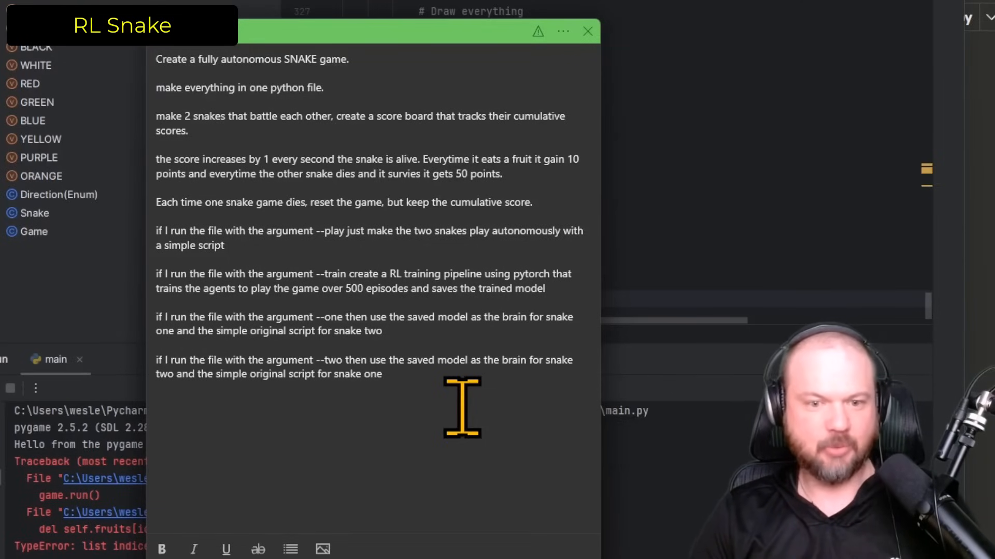
After the scoring paragraph, add the rule: 2 permanent obstacles per second that kill snakes on touch
left_click(383, 374)
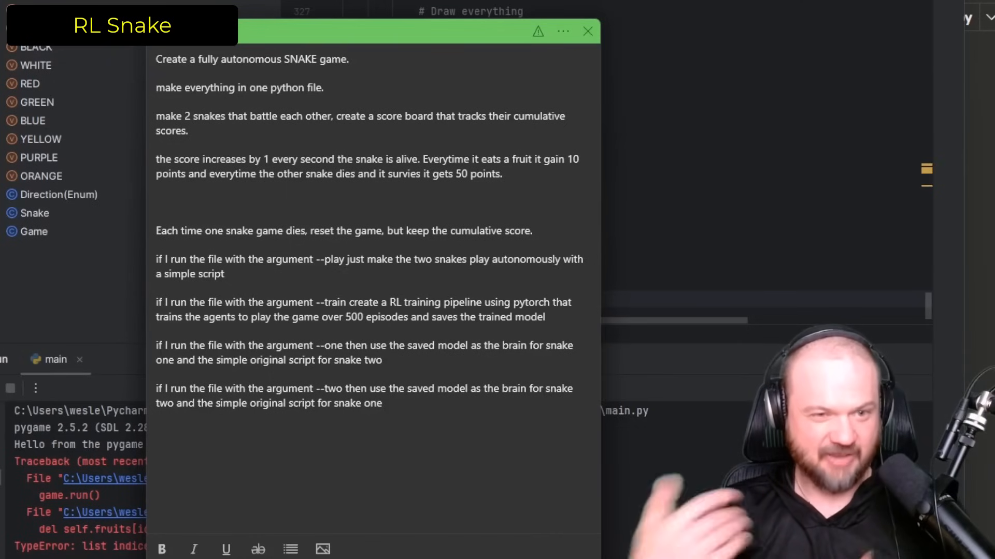
type("every second add 2 permanent obstacles to the field. when the snakes touch it, they die.")
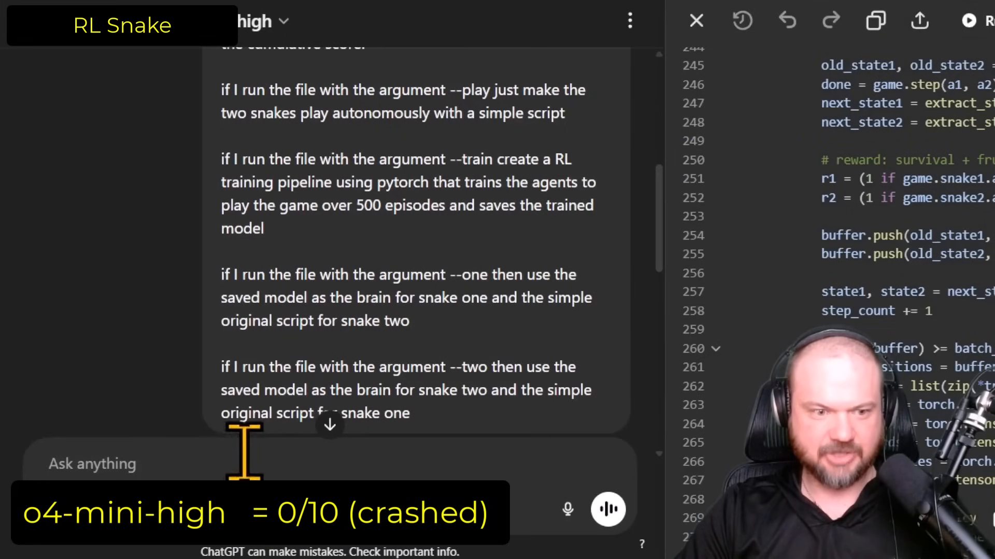
Jump to the bottom of the o4-mini-high Snake answer showing the pip install tip
left_click(607, 510)
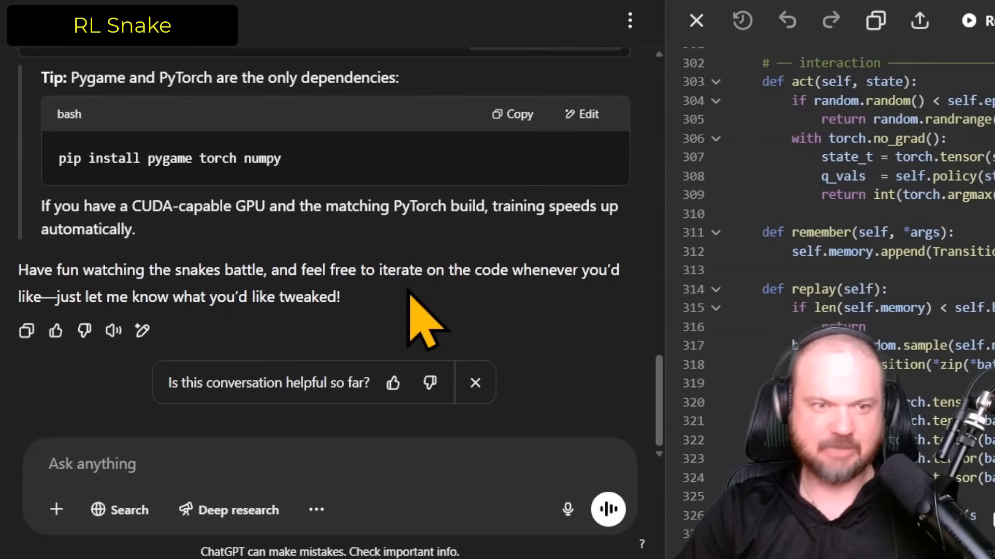
mouse_move(531, 269)
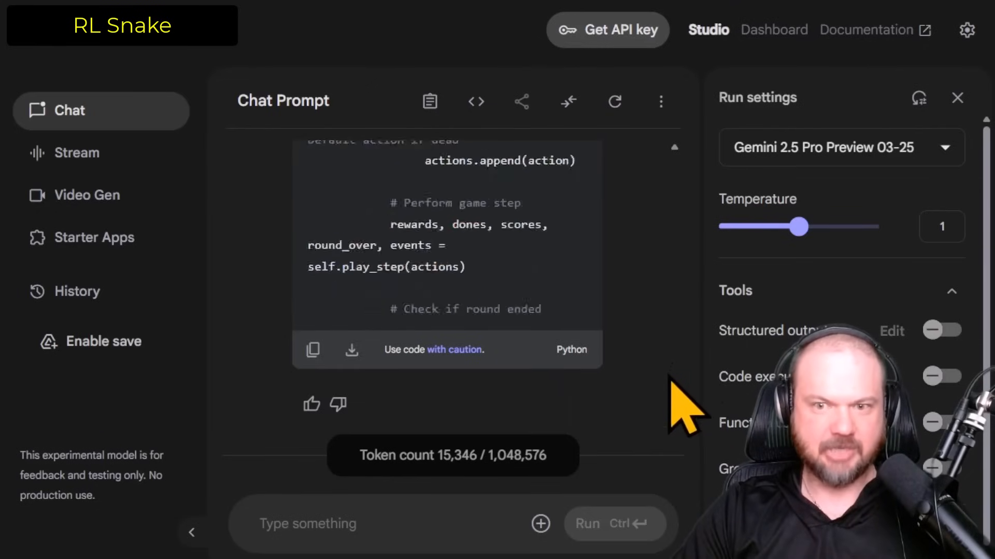
left_click(313, 349)
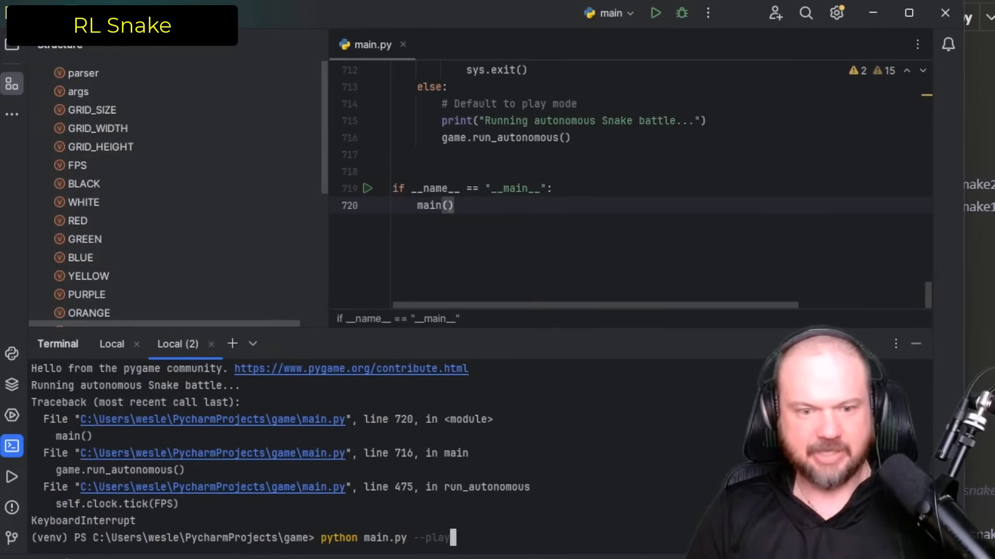
Run the Snake game from the terminal, then close its window and review the output
key("Backspace")
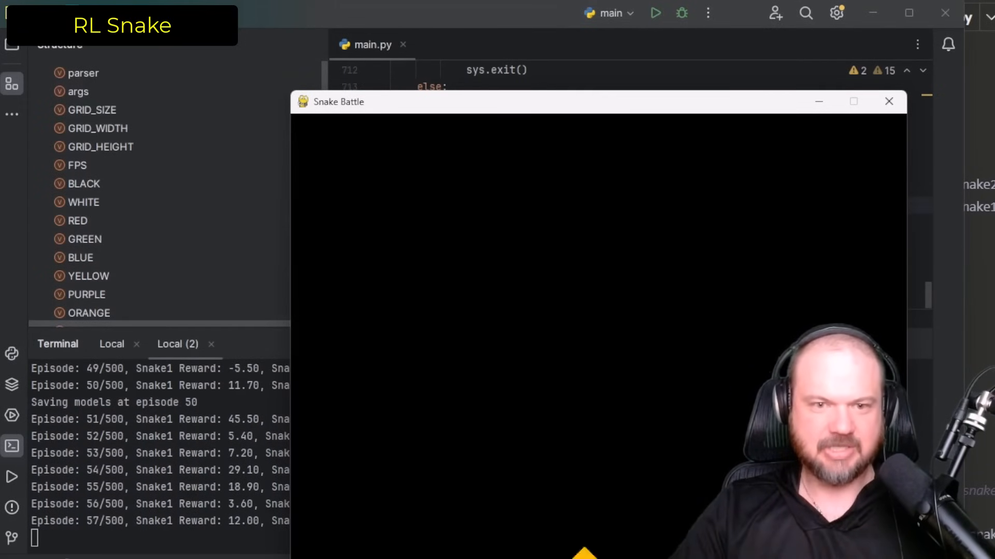
left_click(888, 102)
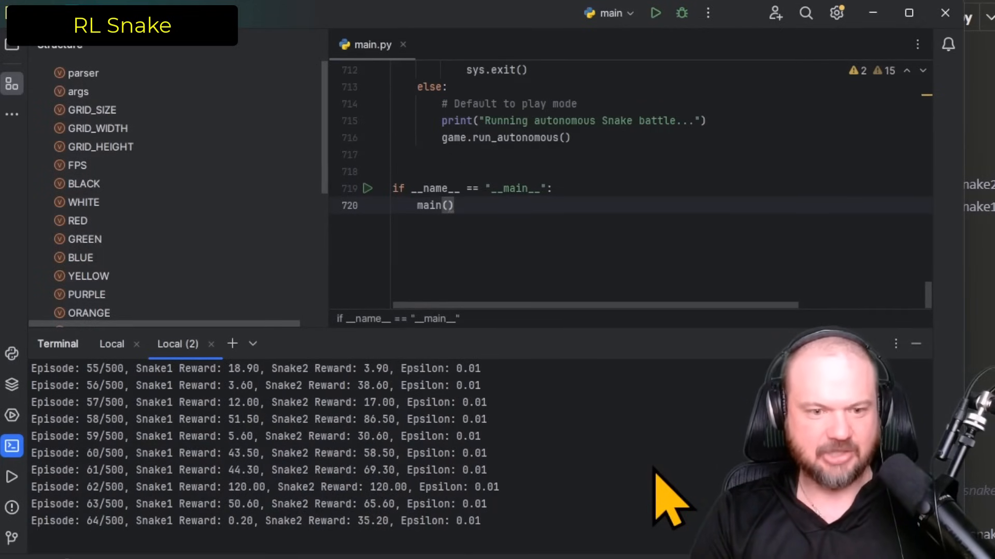
scroll("down", 3)
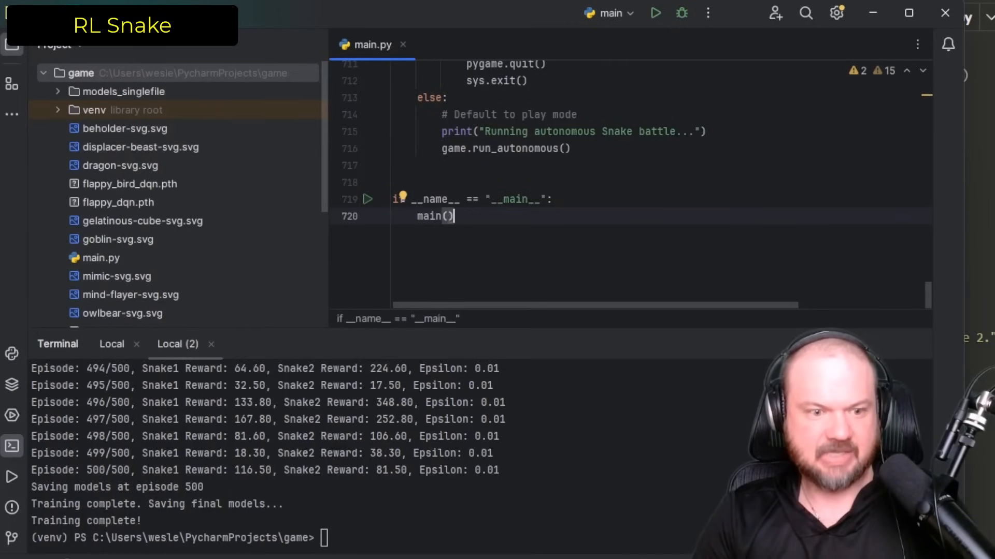
Run python main.py --train for the 500-episode training, then close the trained-model game window
type("python main.py --train")
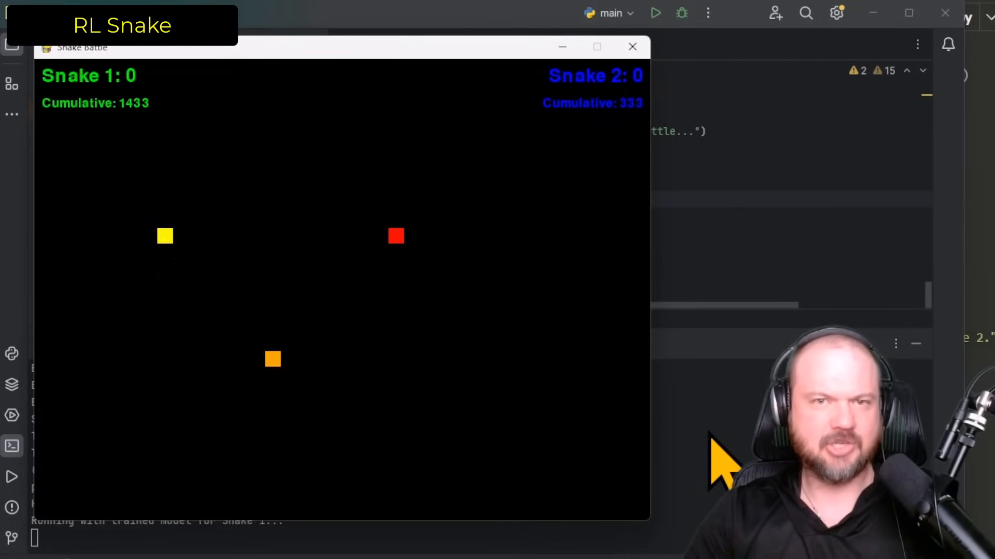
left_click(632, 46)
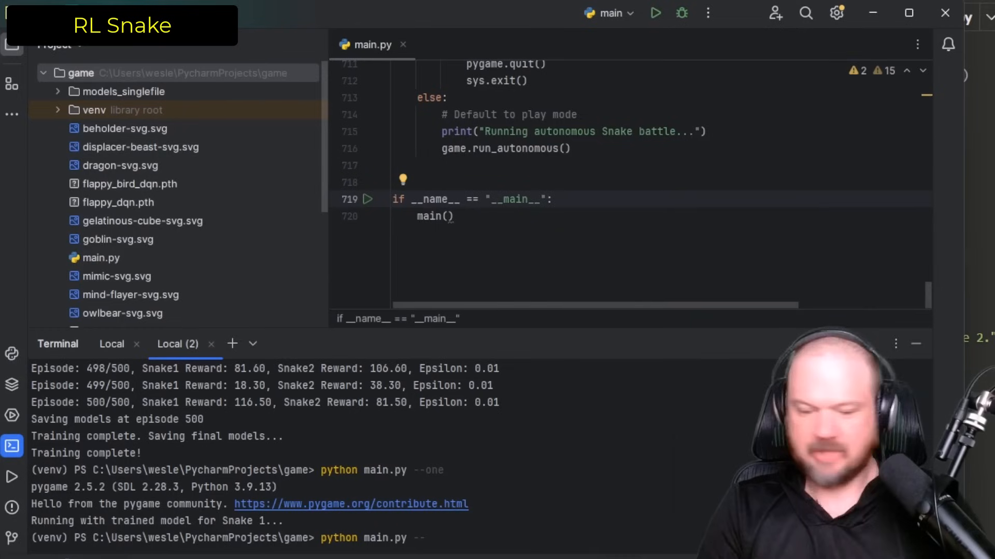
Run python main.py --two so the trained model drives snake two
type("two")
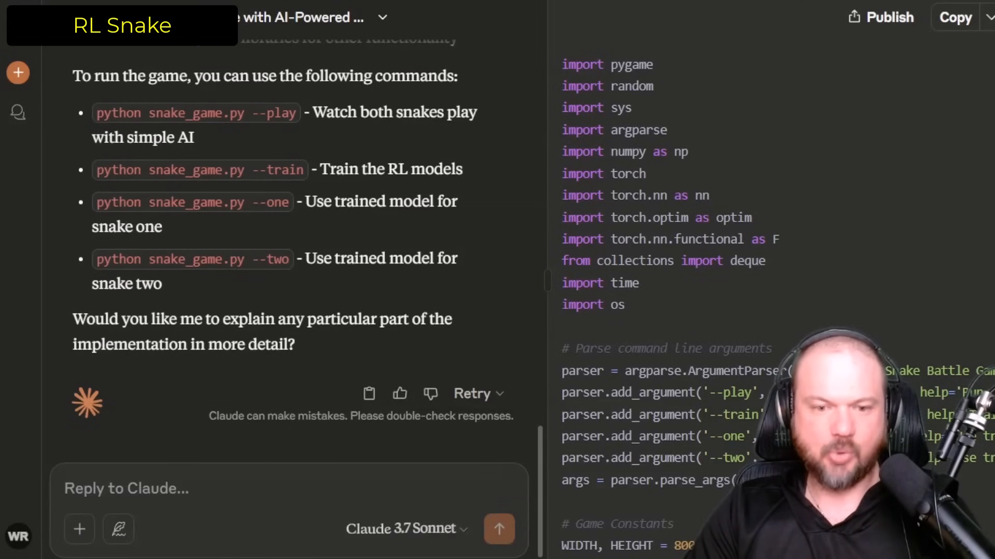
scroll("up", 3)
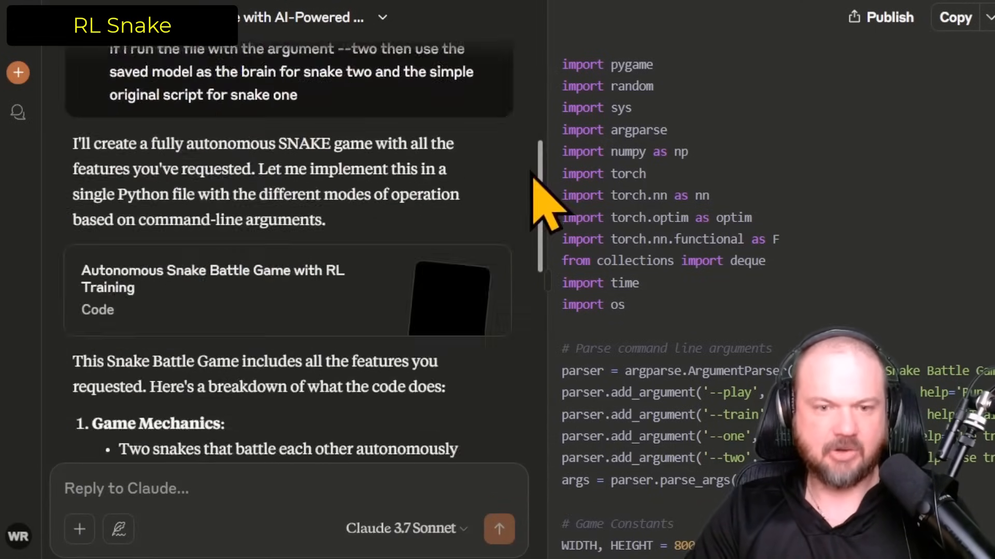
scroll("down", 3)
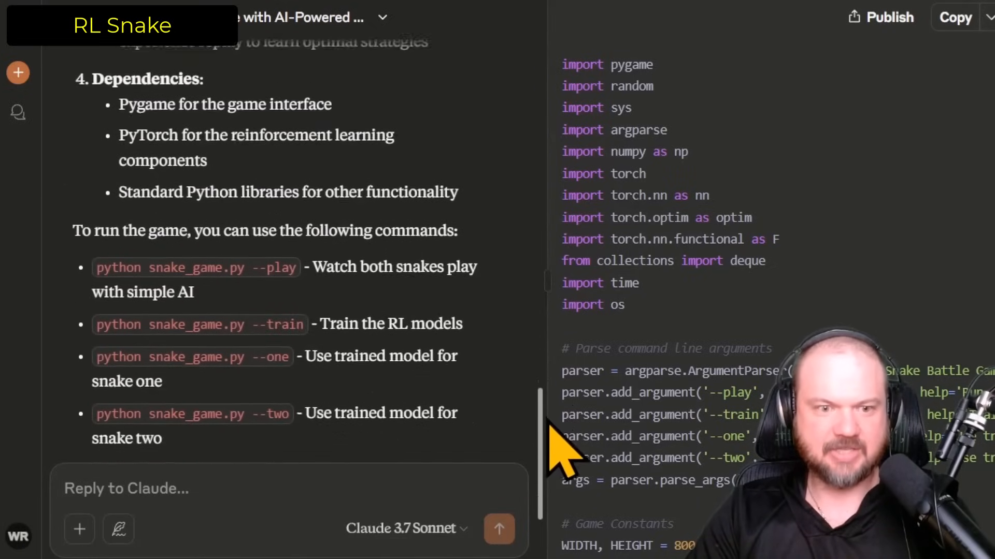
scroll("down", 3)
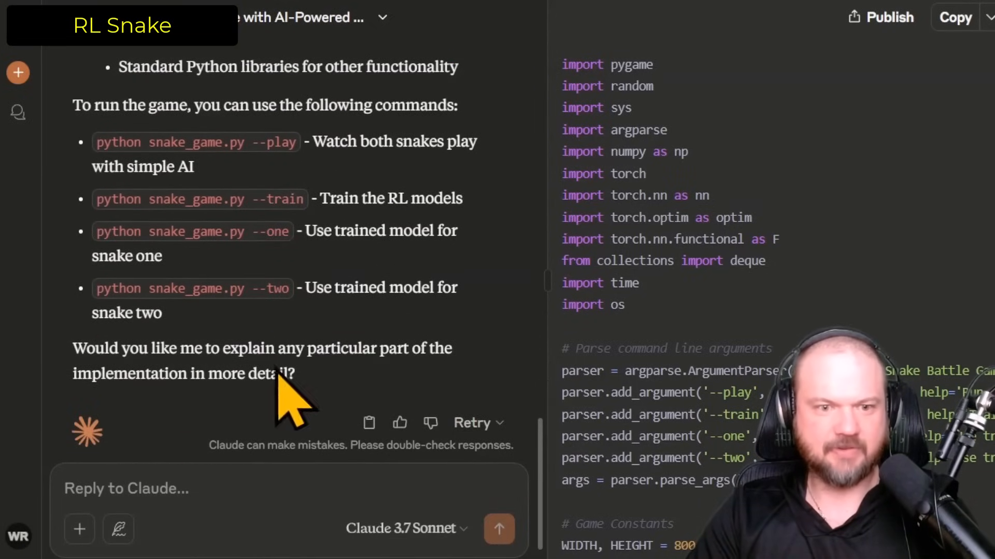
mouse_move(327, 406)
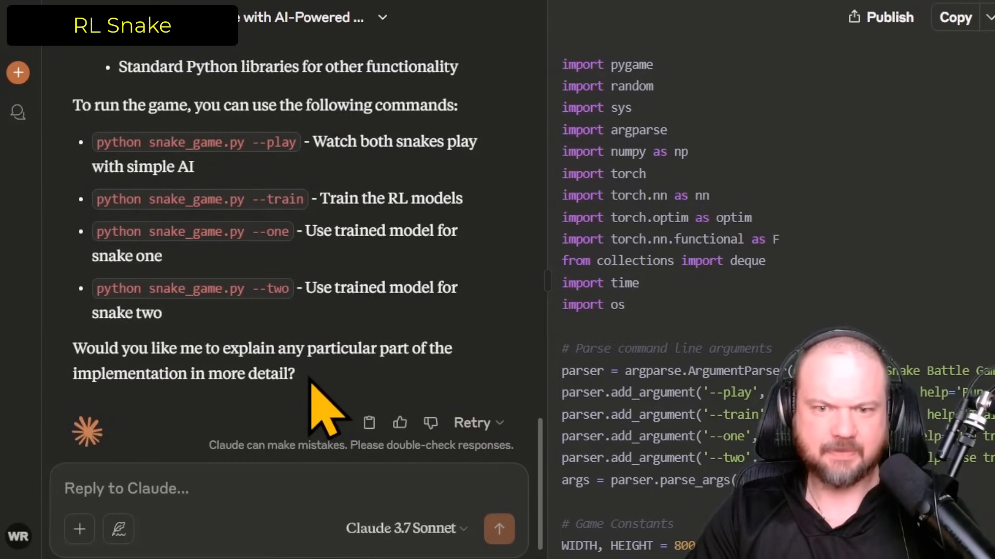
mouse_move(812, 215)
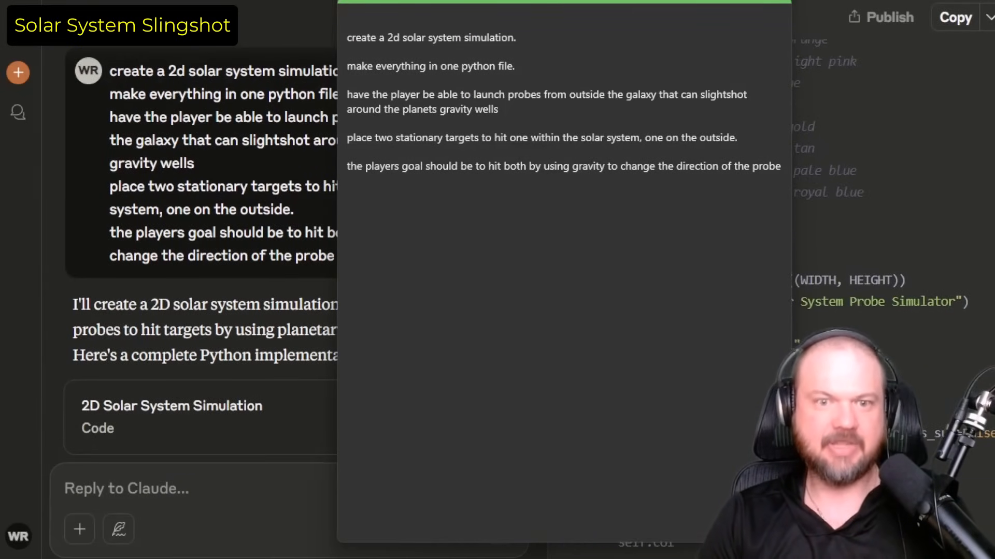
Scroll through Claude's solar system simulation prompt and generated code artifact
scroll("down", 3)
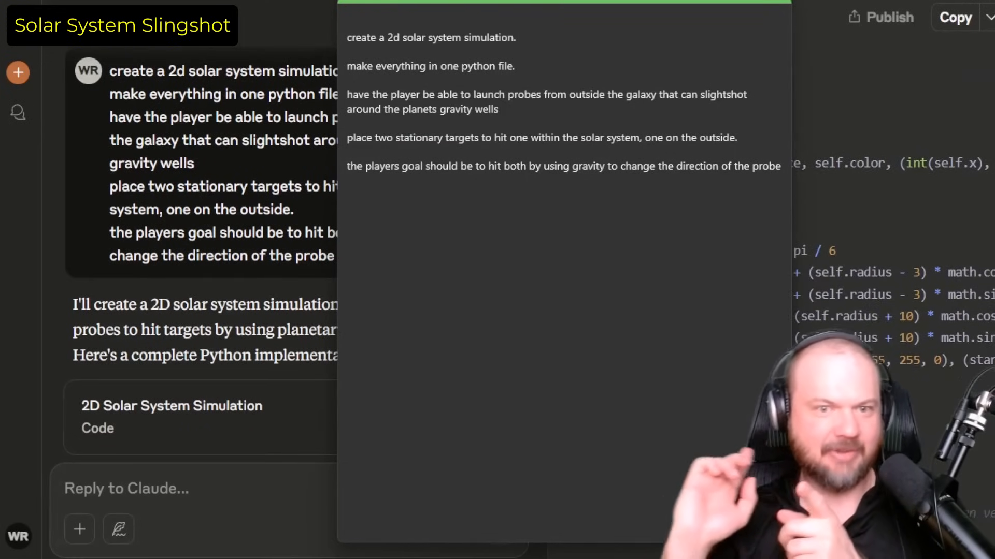
scroll("down", 3)
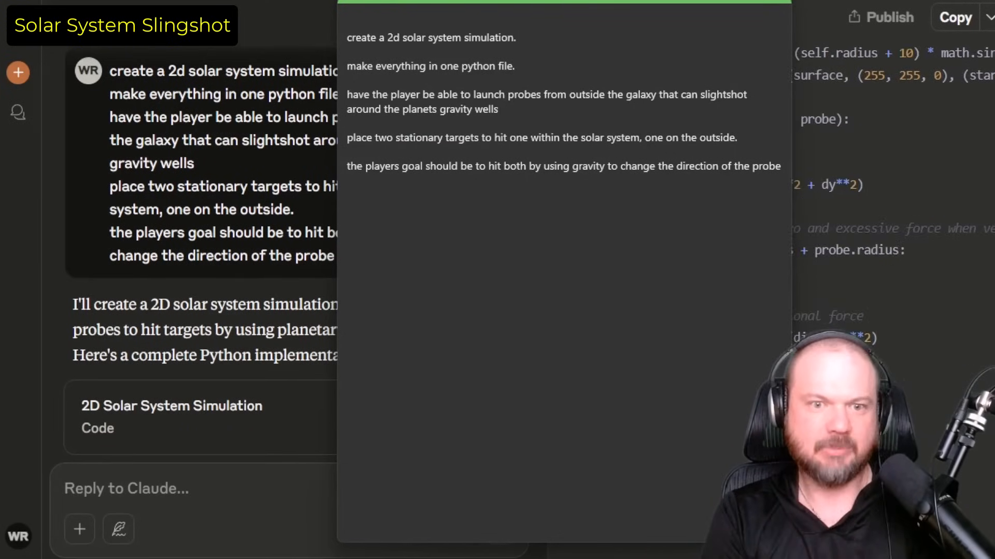
scroll("down", 3)
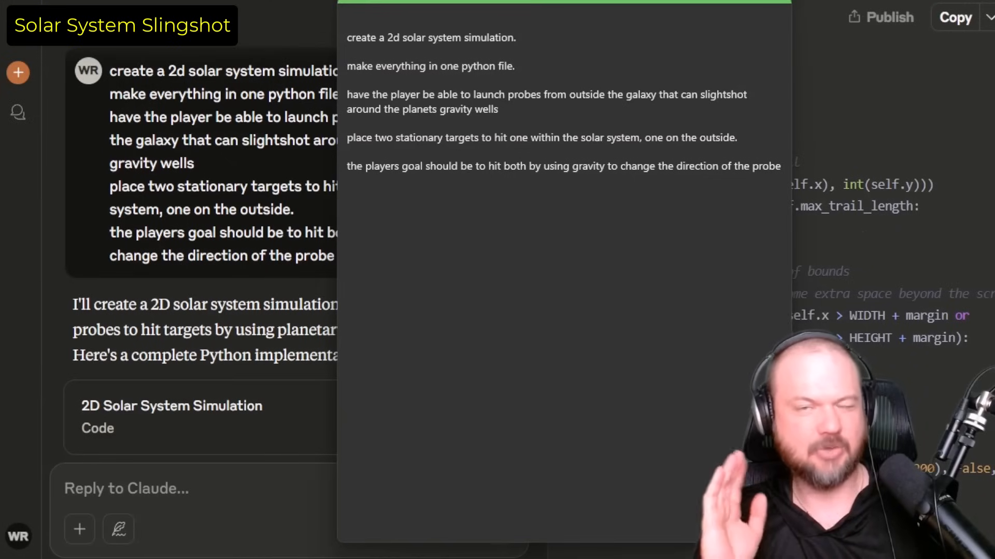
scroll("down", 3)
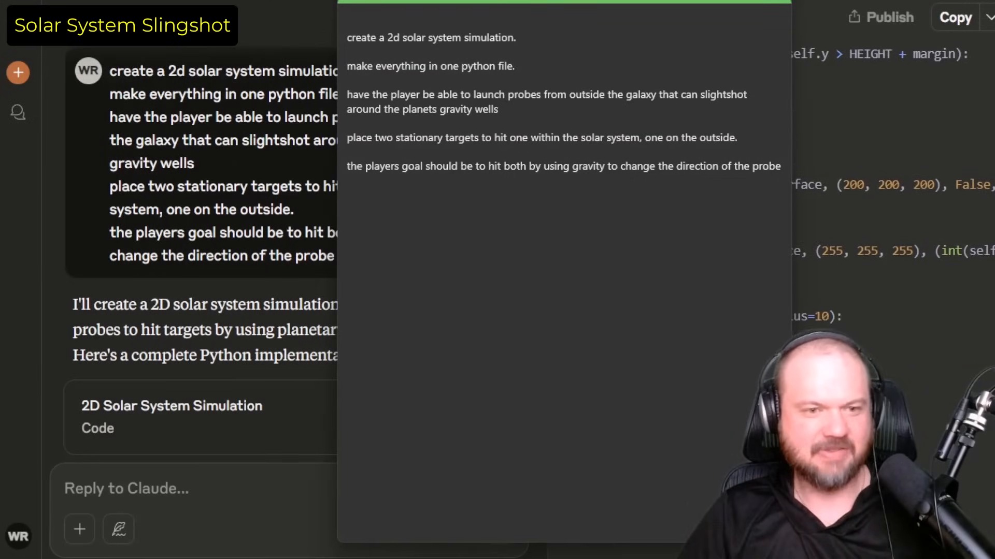
scroll("down", 3)
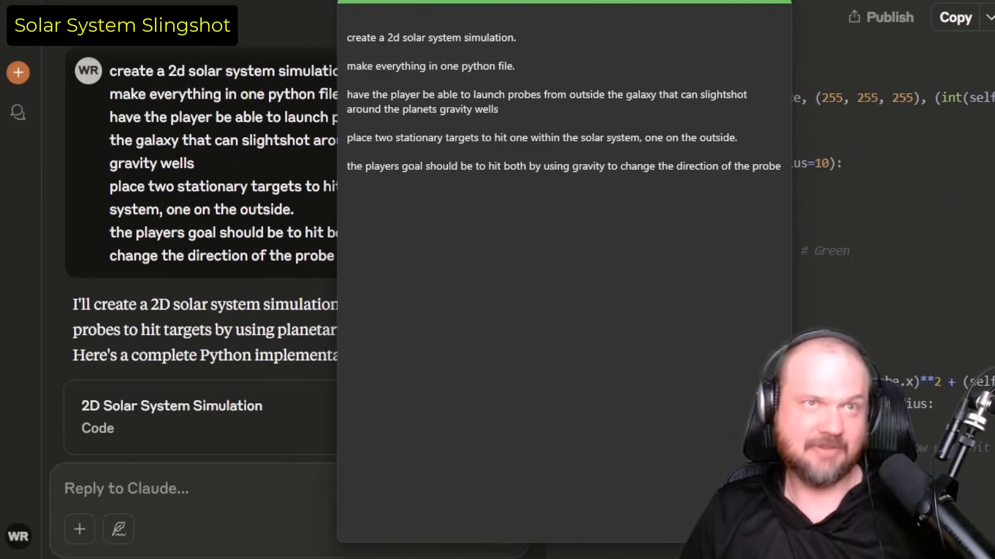
scroll("down", 3)
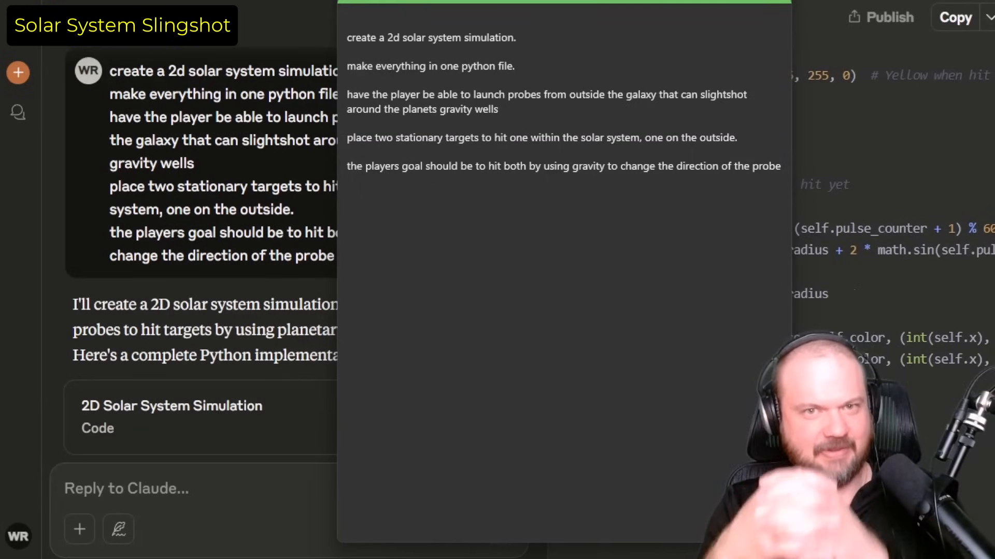
scroll("down", 3)
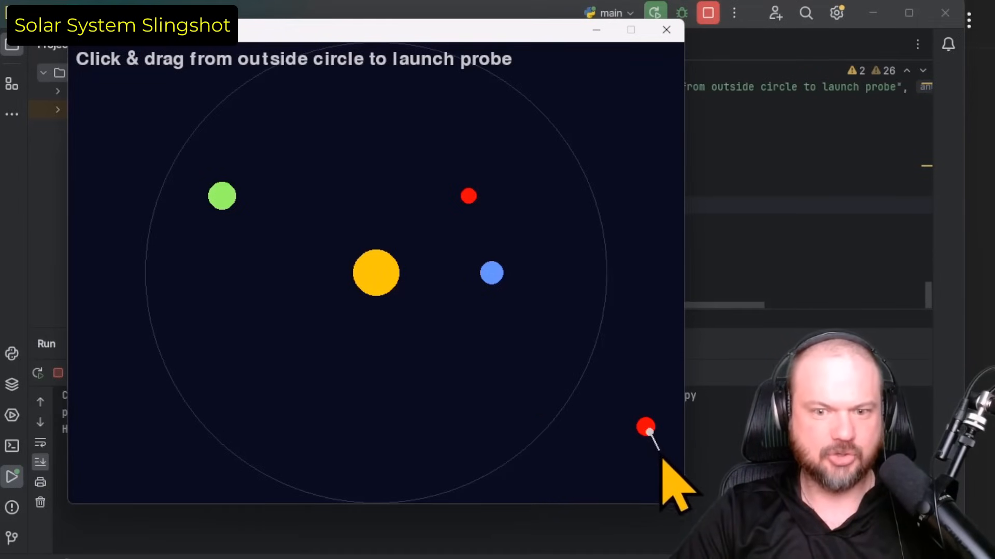
mouse_move(682, 491)
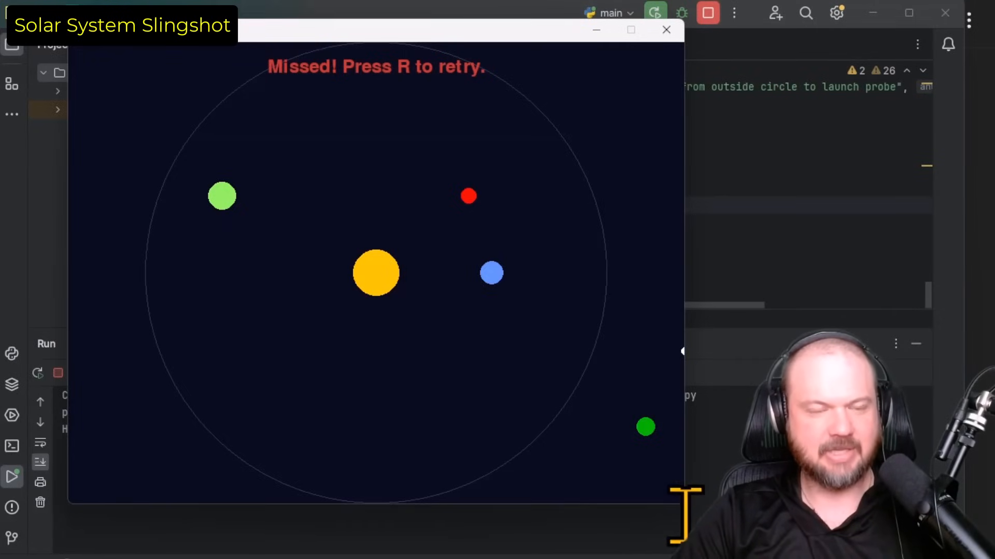
mouse_move(231, 228)
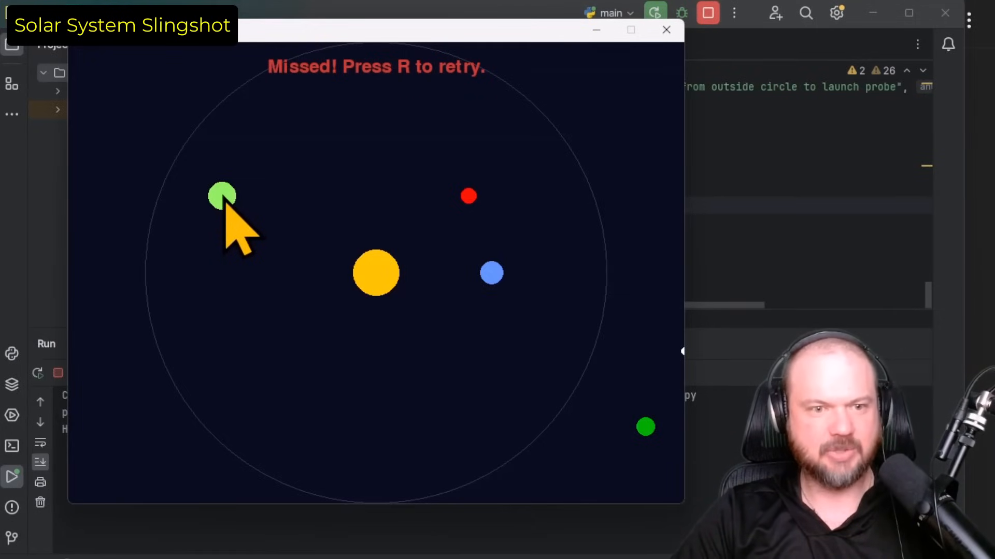
mouse_move(660, 457)
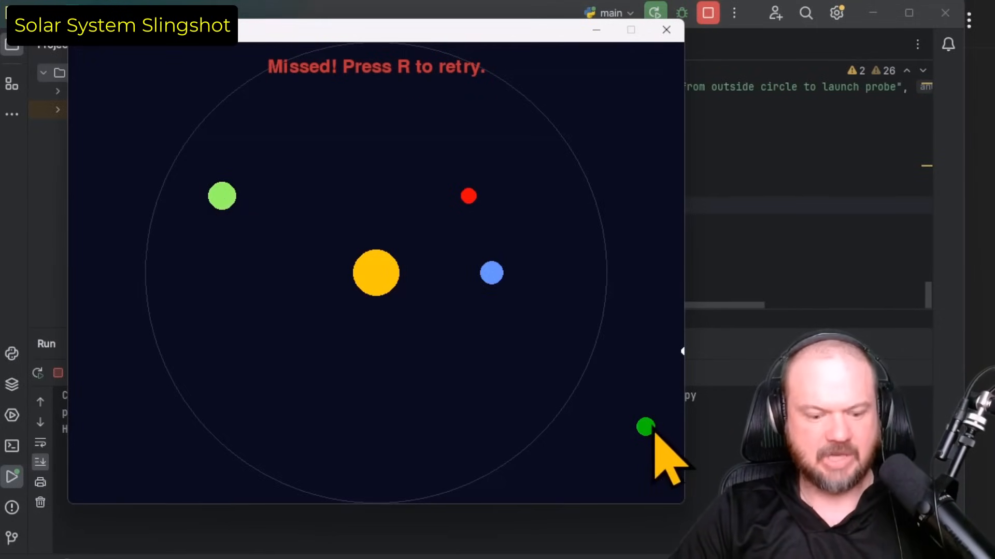
Reset the slingshot game with R after the probe launch to ready another attempt
key("r")
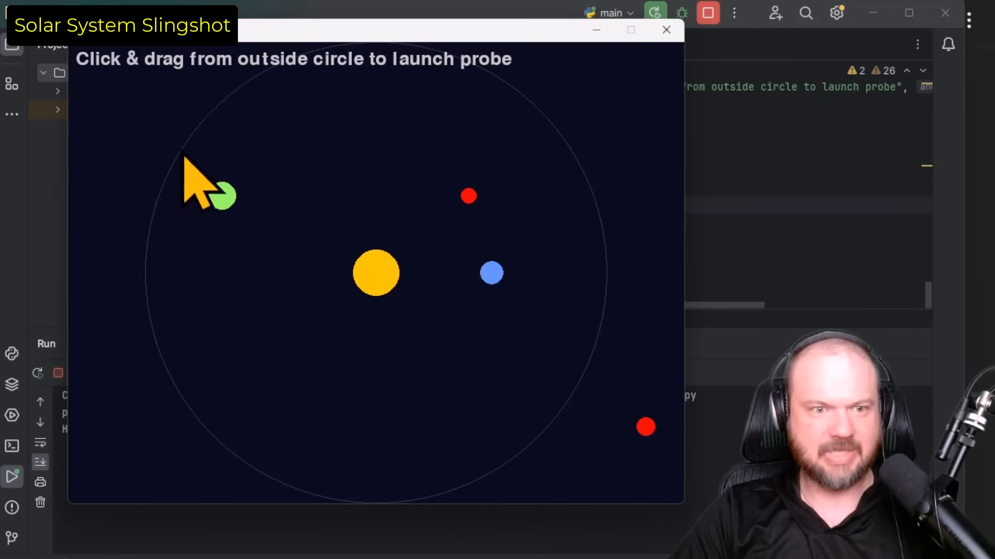
mouse_move(197, 146)
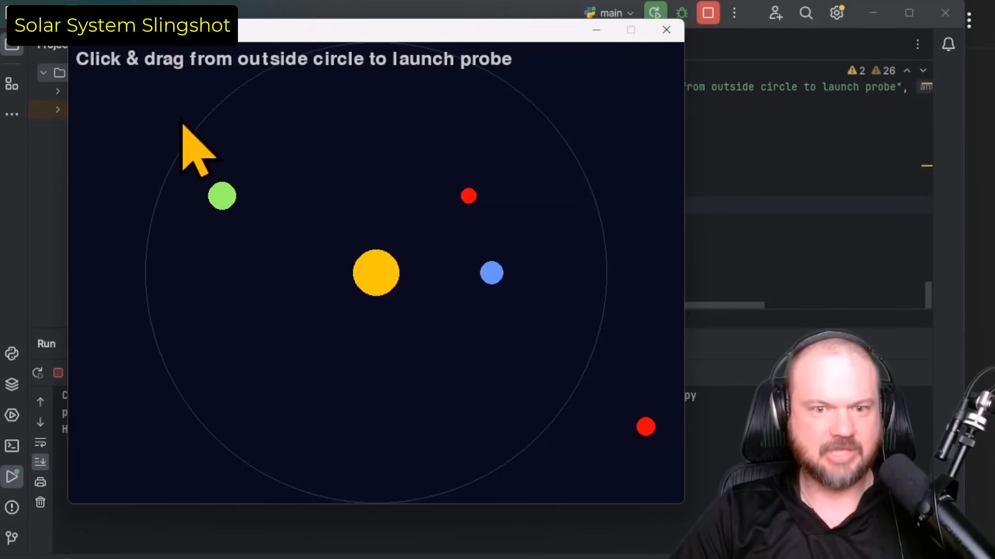
mouse_move(672, 482)
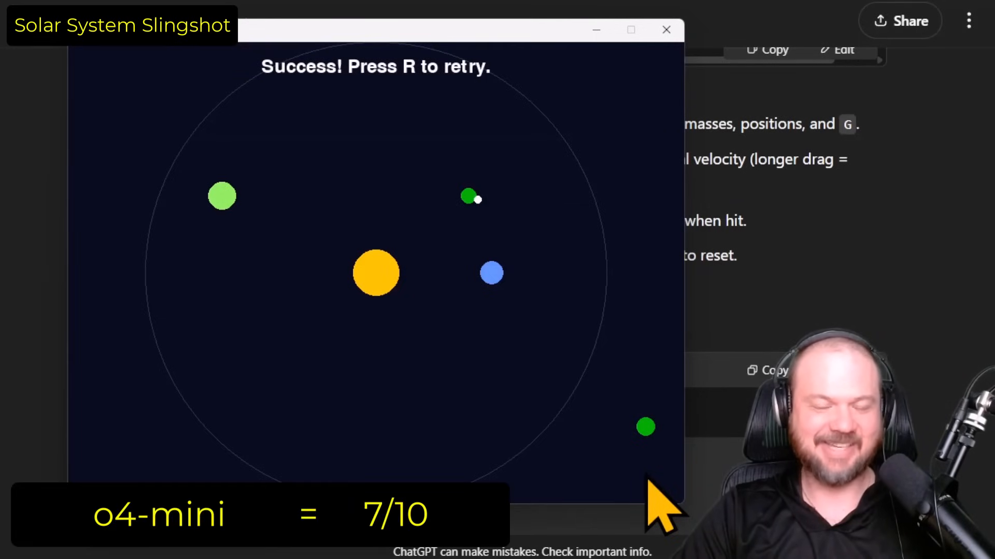
Reset the slingshot game with R between repeated probe launches that miss the targets
key("r")
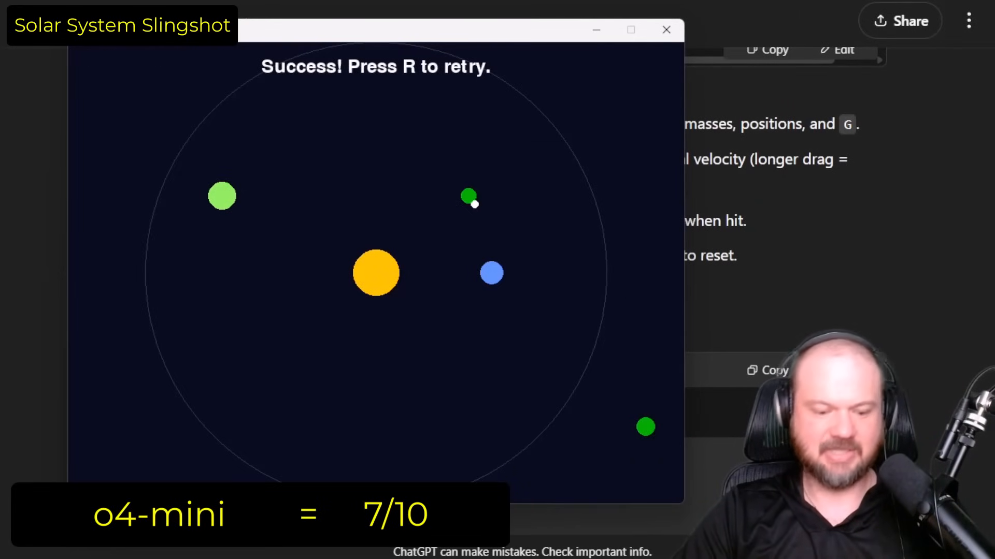
key("r")
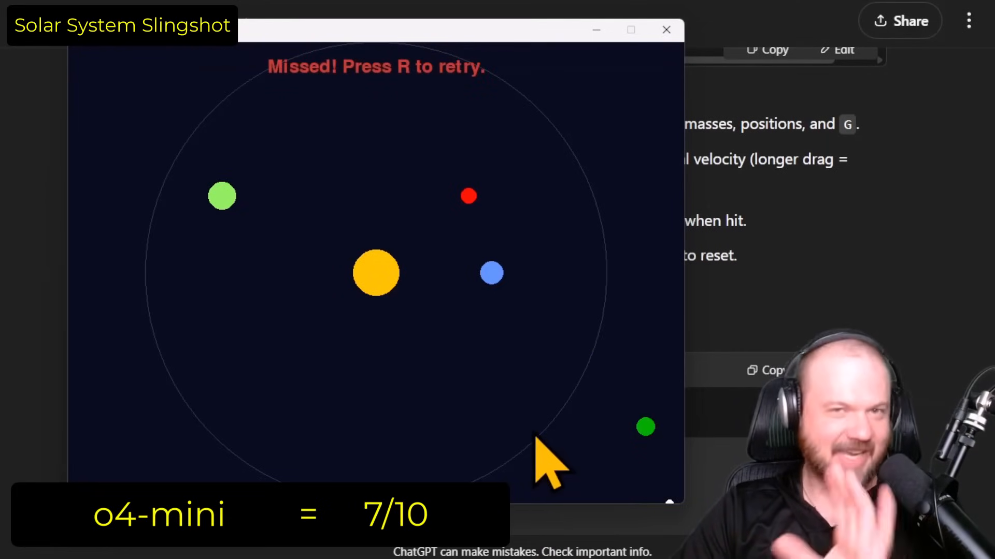
mouse_move(612, 329)
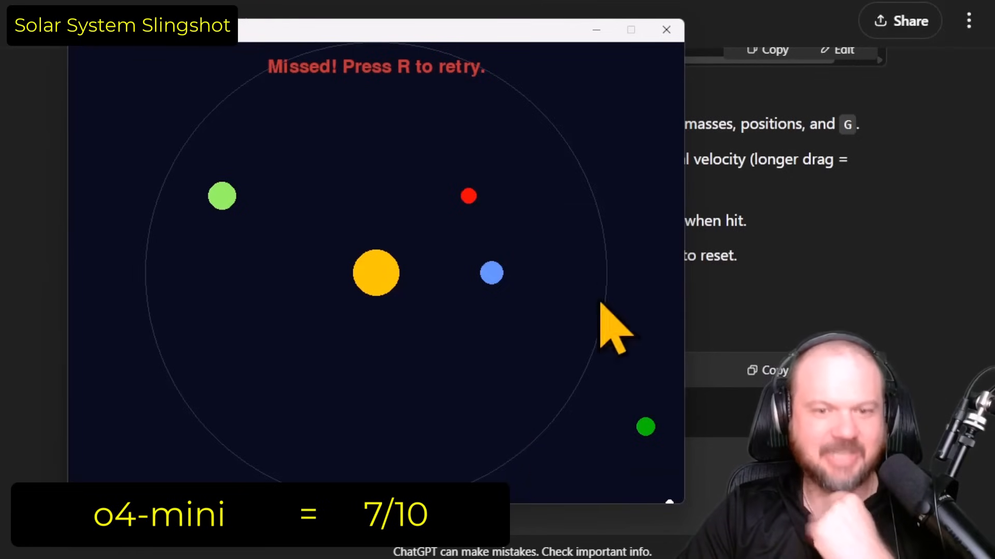
mouse_move(559, 298)
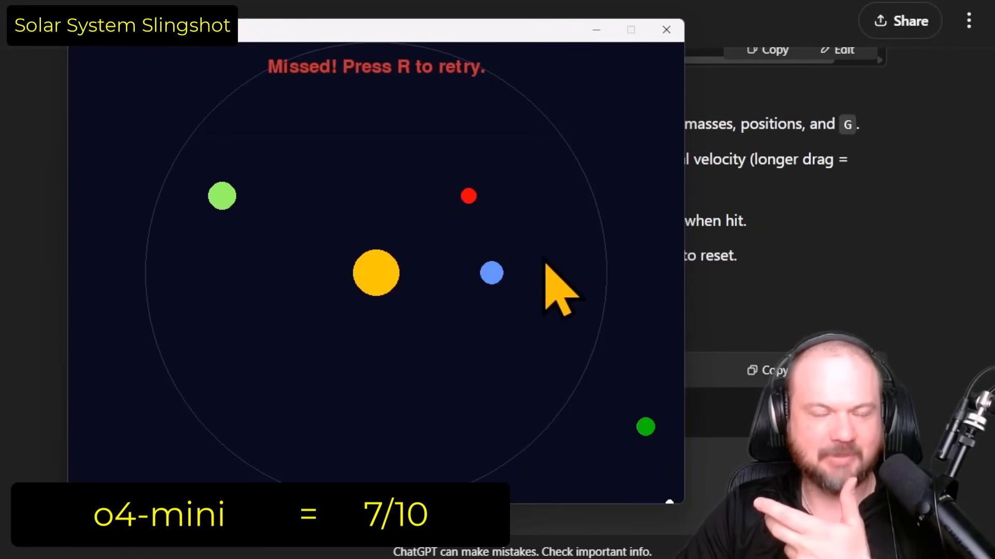
key("r")
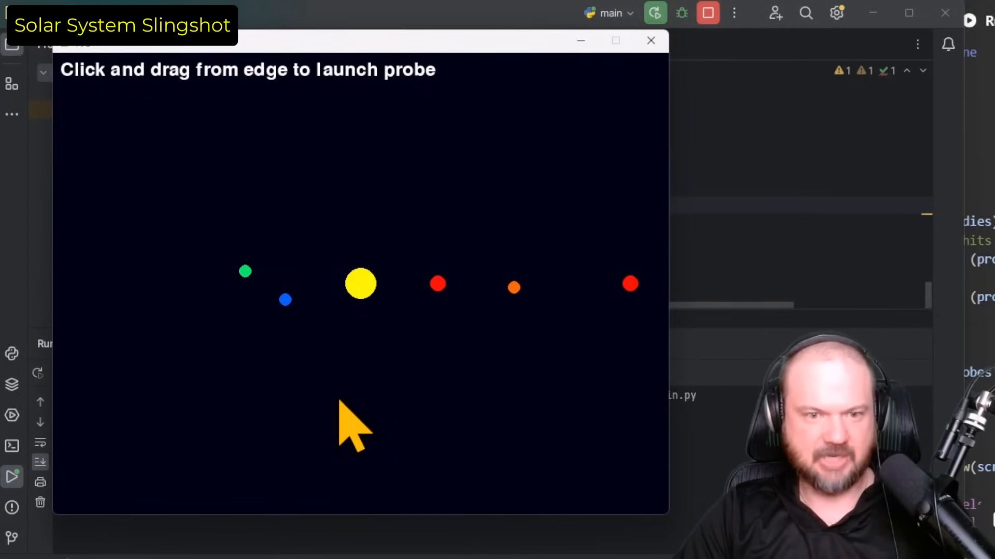
mouse_move(461, 315)
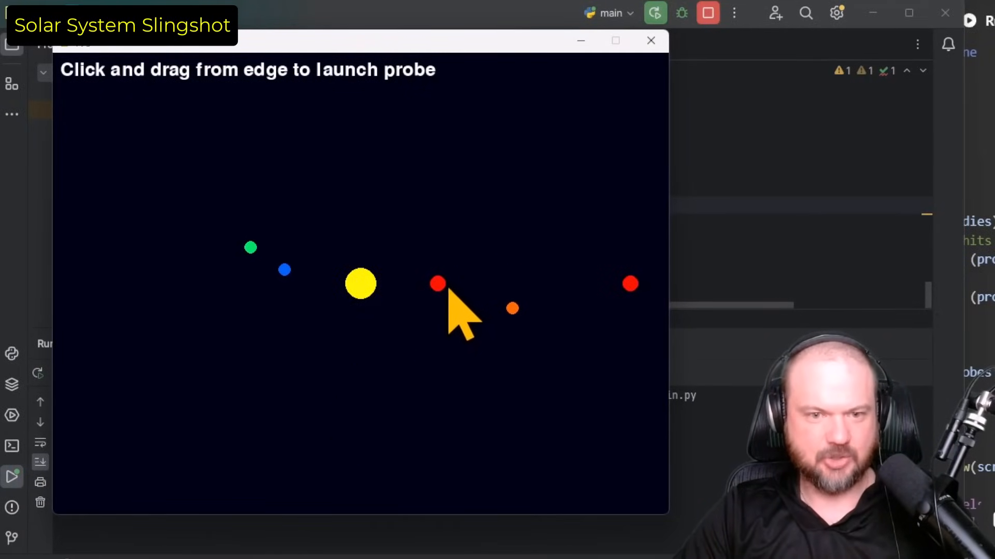
mouse_move(221, 241)
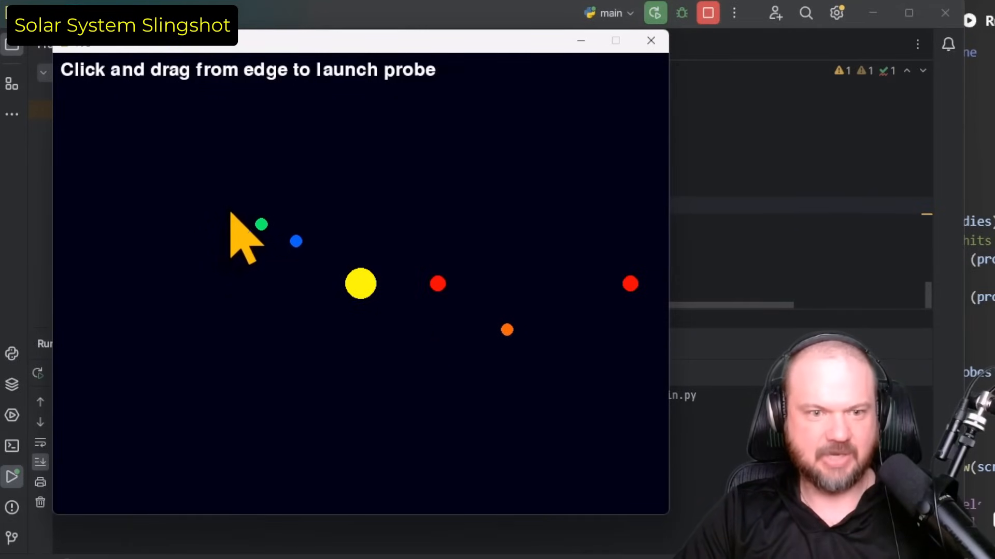
mouse_move(597, 454)
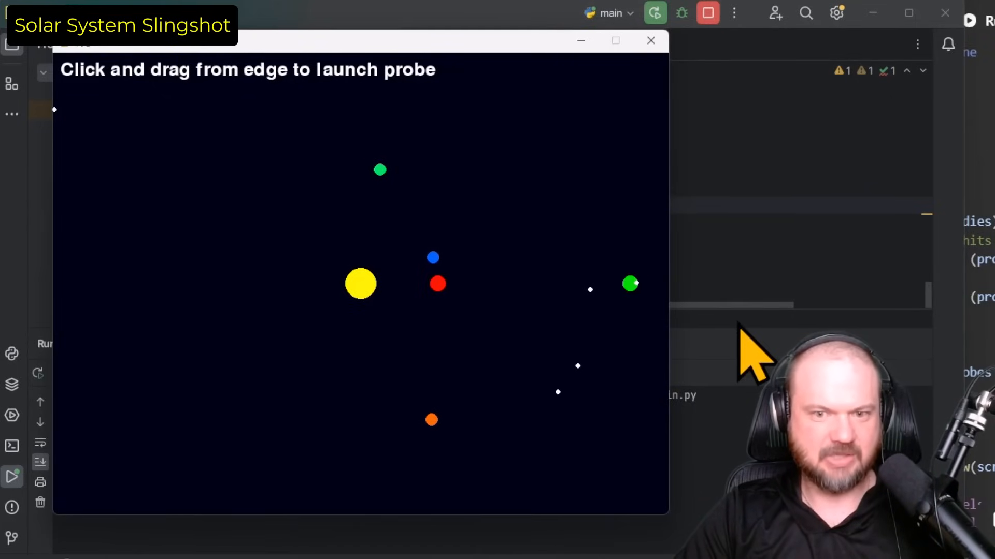
mouse_move(469, 520)
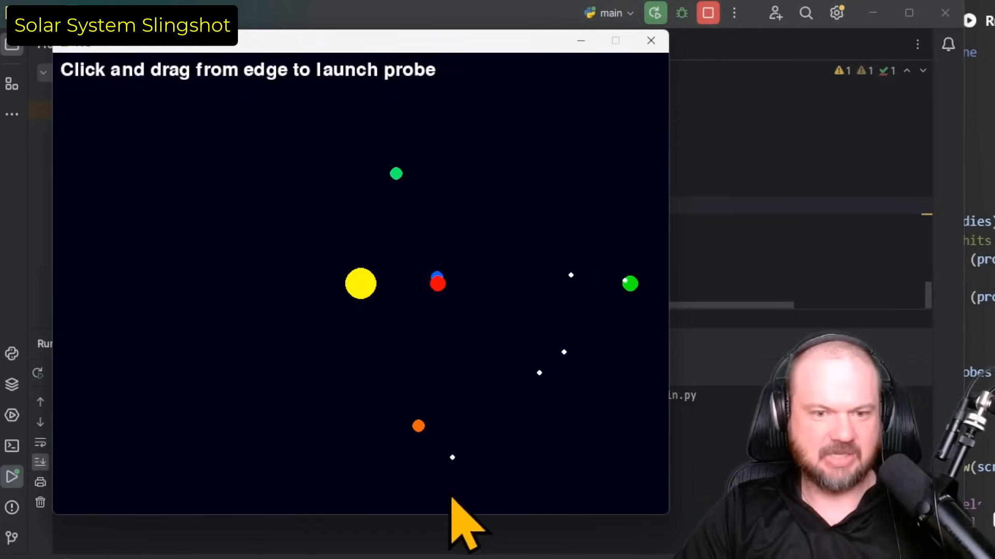
mouse_move(549, 479)
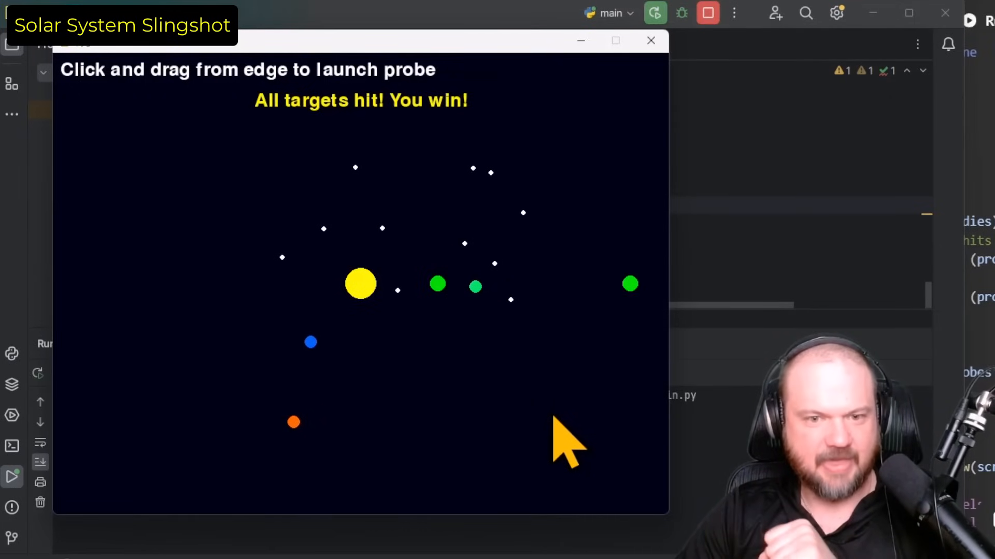
mouse_move(498, 340)
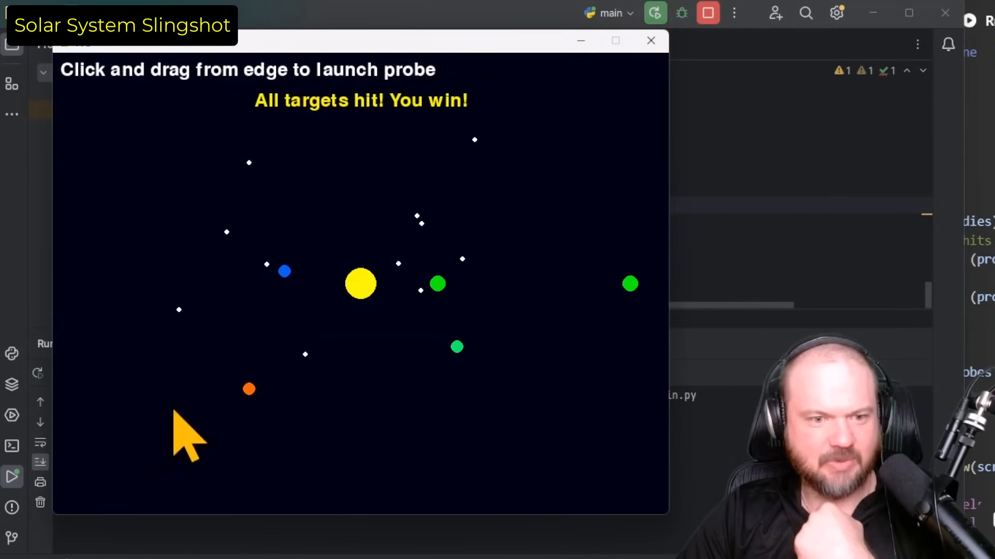
mouse_move(552, 273)
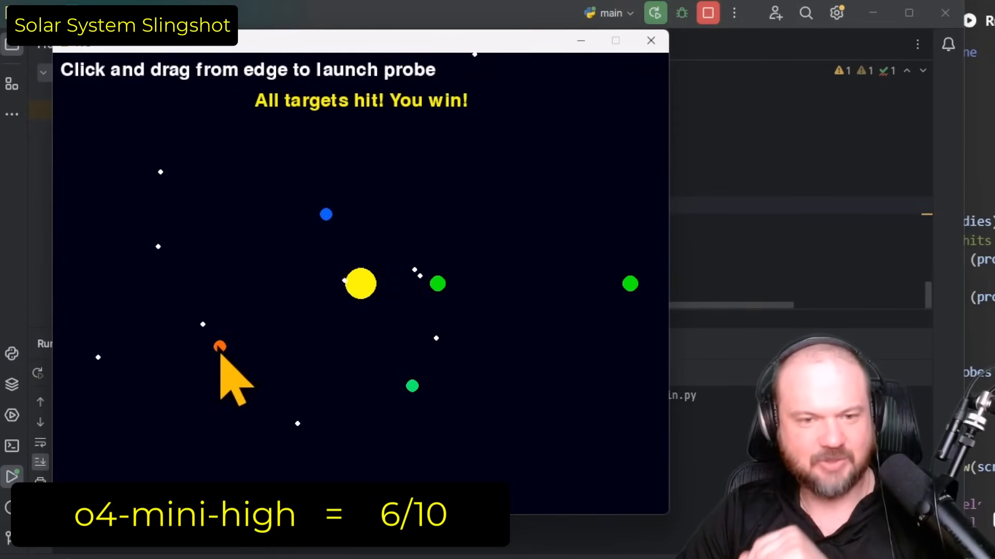
mouse_move(597, 419)
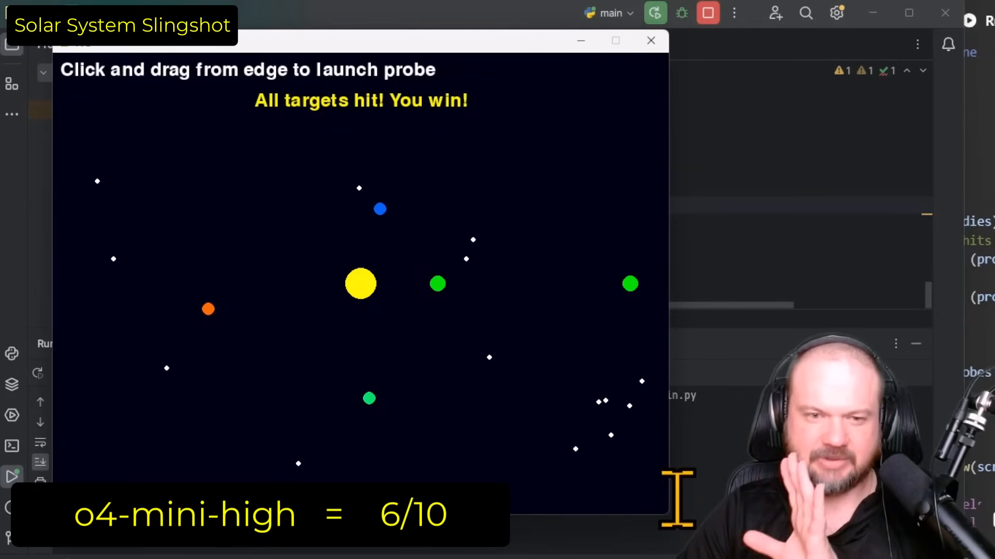
mouse_move(717, 76)
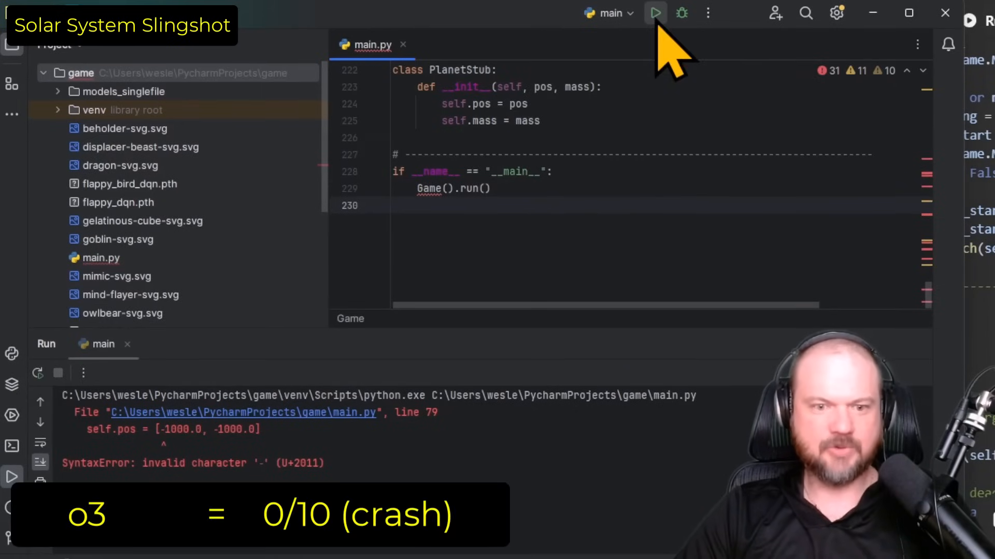
Close the won slingshot game window before running the next model's main.py
left_click(655, 13)
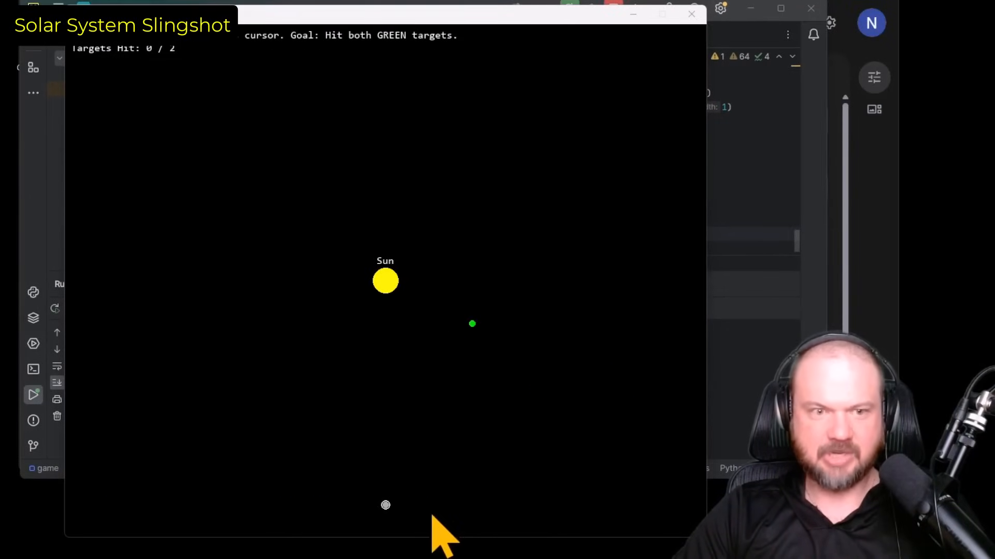
mouse_move(542, 507)
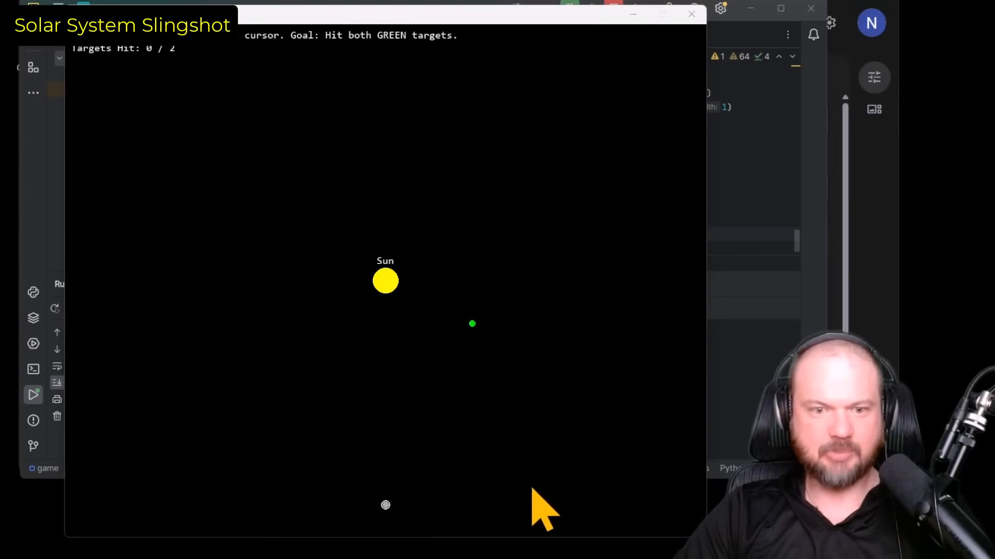
mouse_move(365, 209)
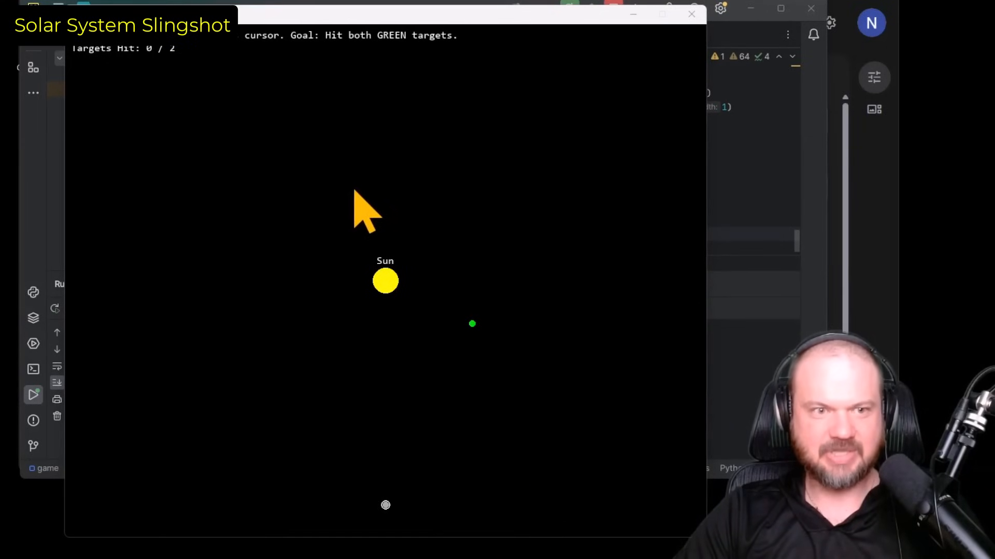
mouse_move(333, 457)
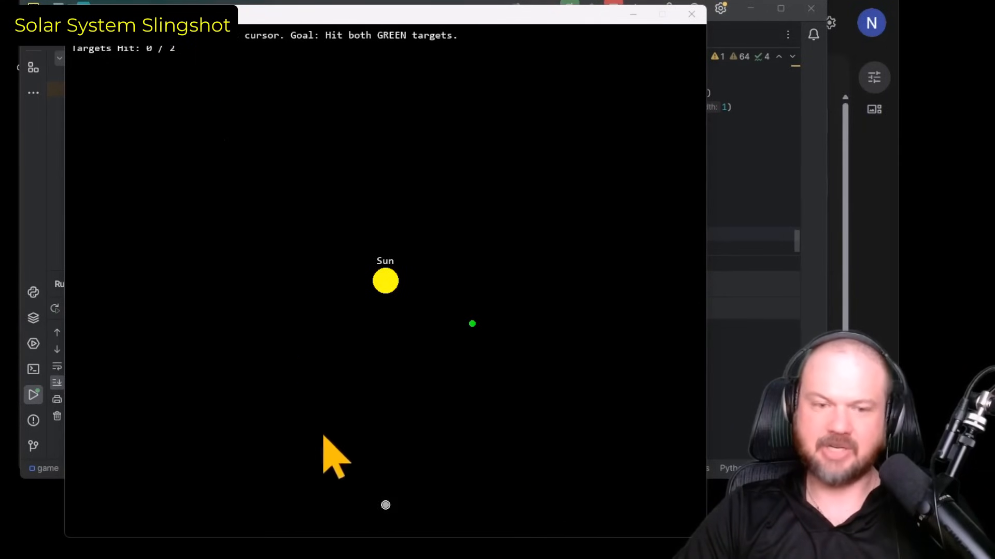
mouse_move(406, 508)
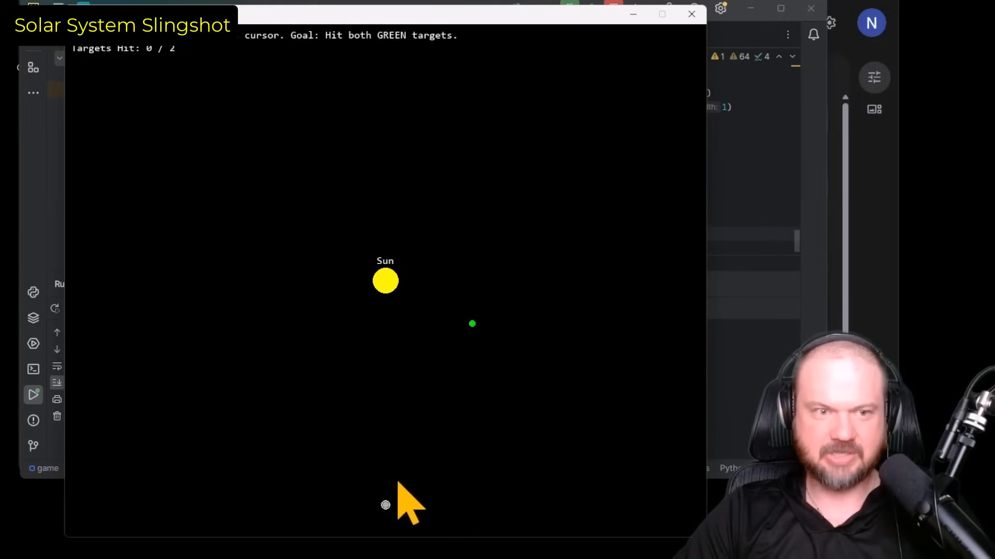
mouse_move(444, 482)
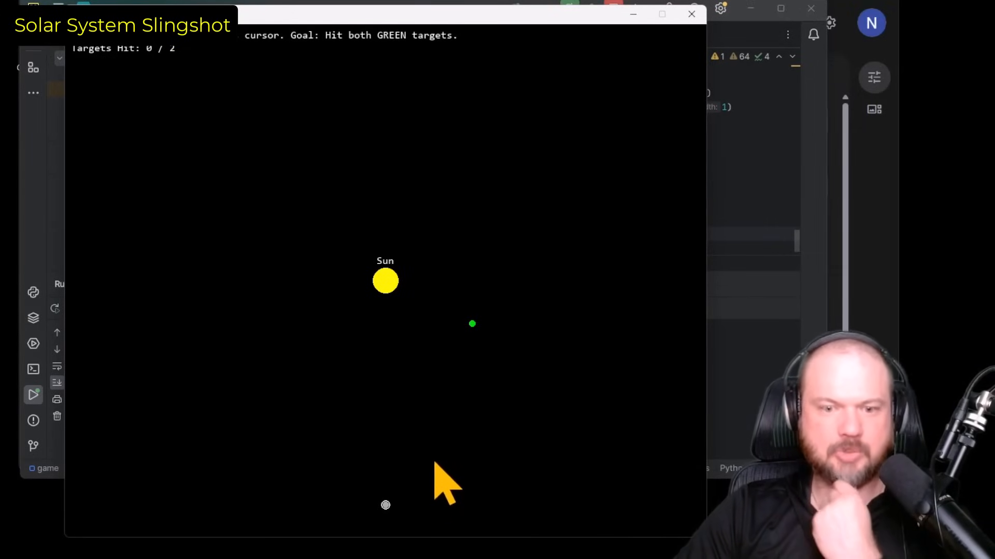
mouse_move(415, 508)
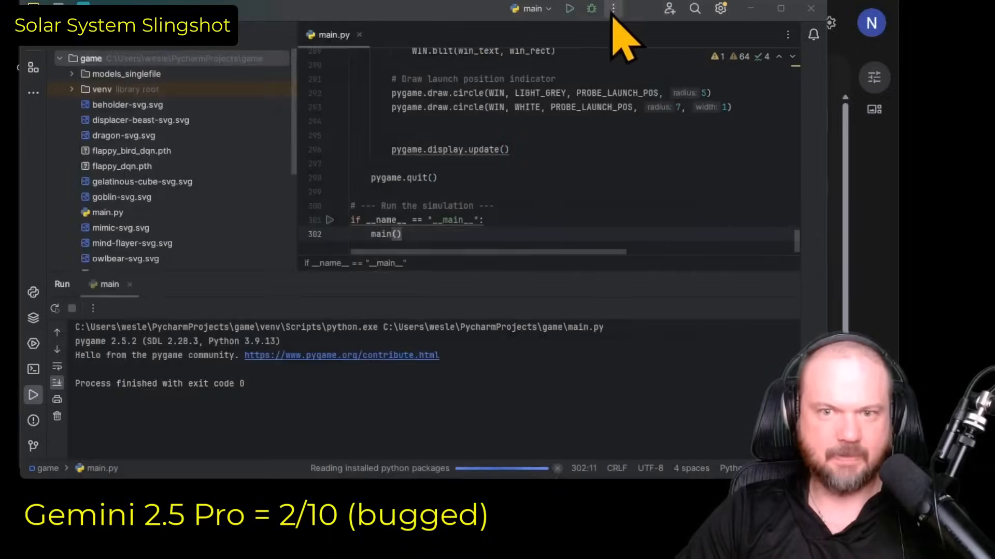
left_click(569, 8)
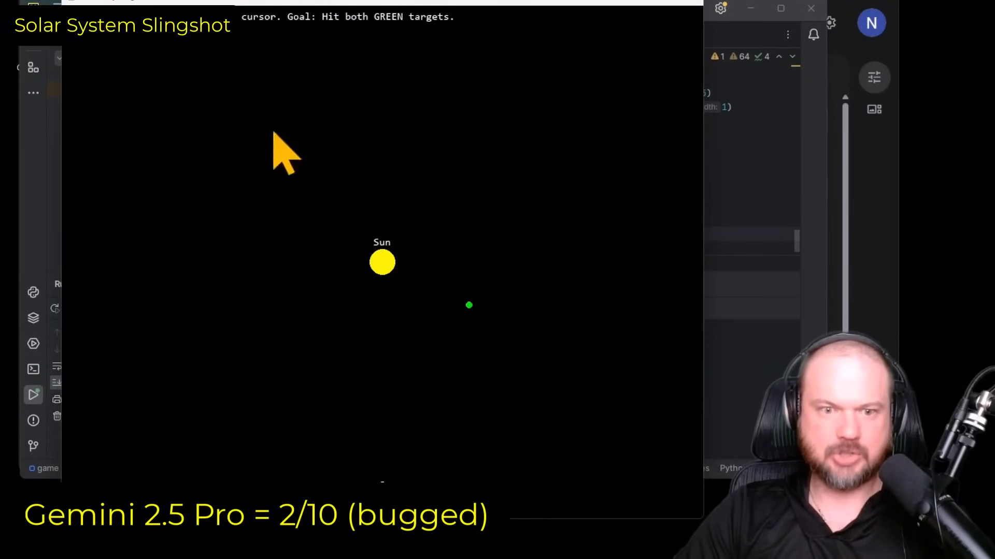
mouse_move(203, 57)
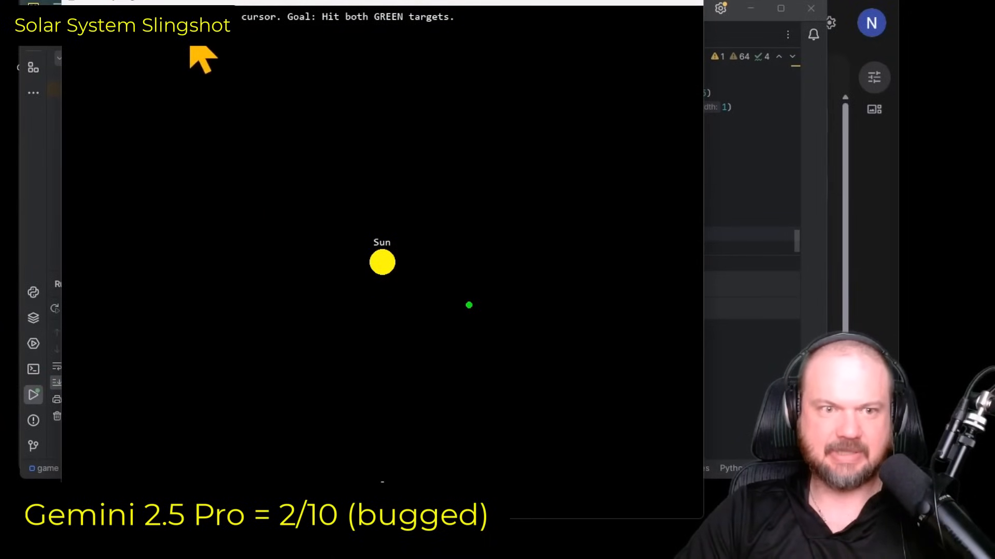
mouse_move(561, 244)
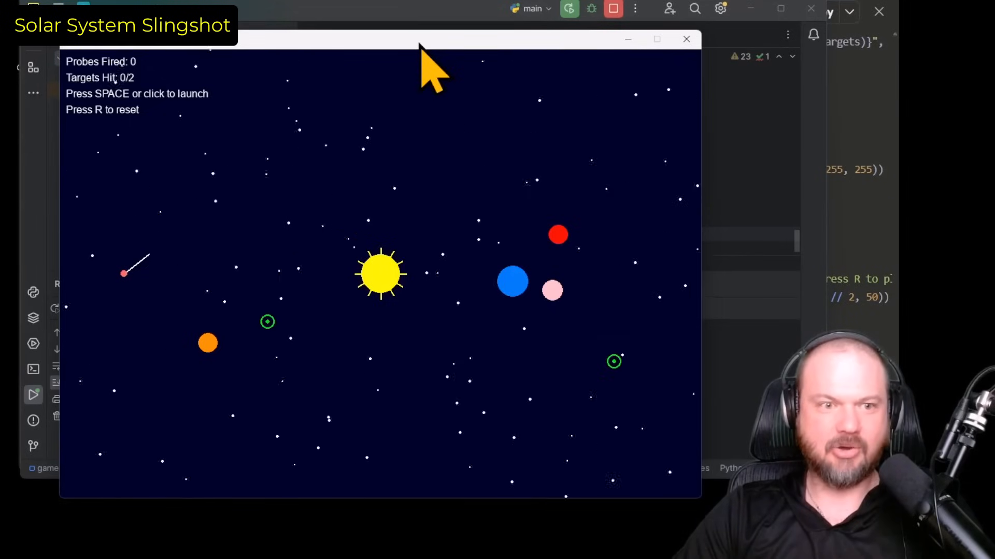
mouse_move(210, 329)
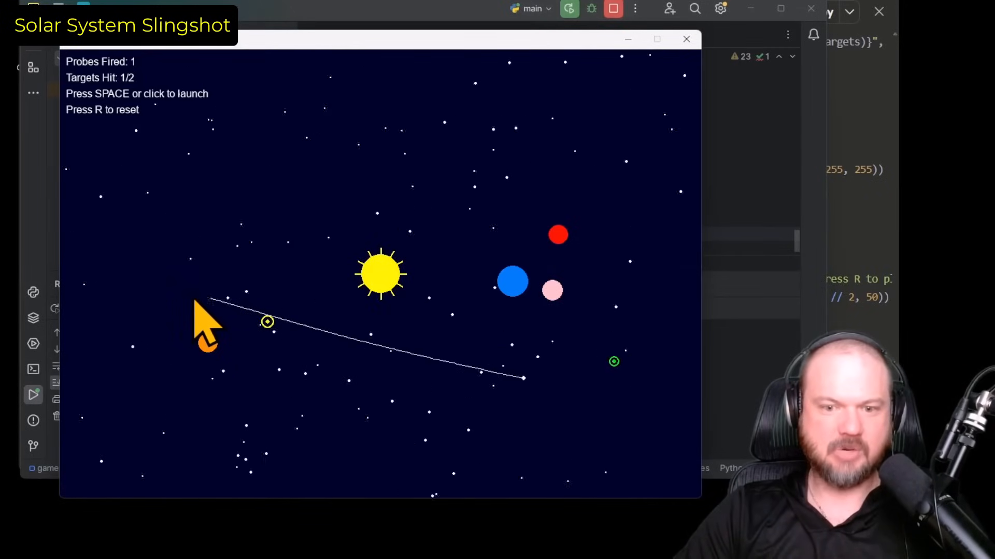
Reset the slingshot simulation, launch two probes at the green targets, then reset twice more
key("r")
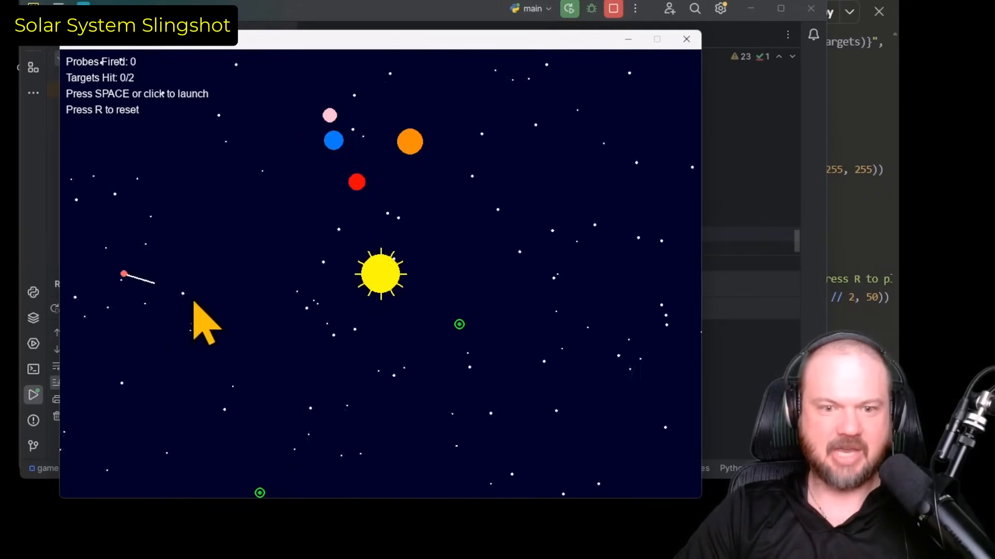
left_click(206, 324)
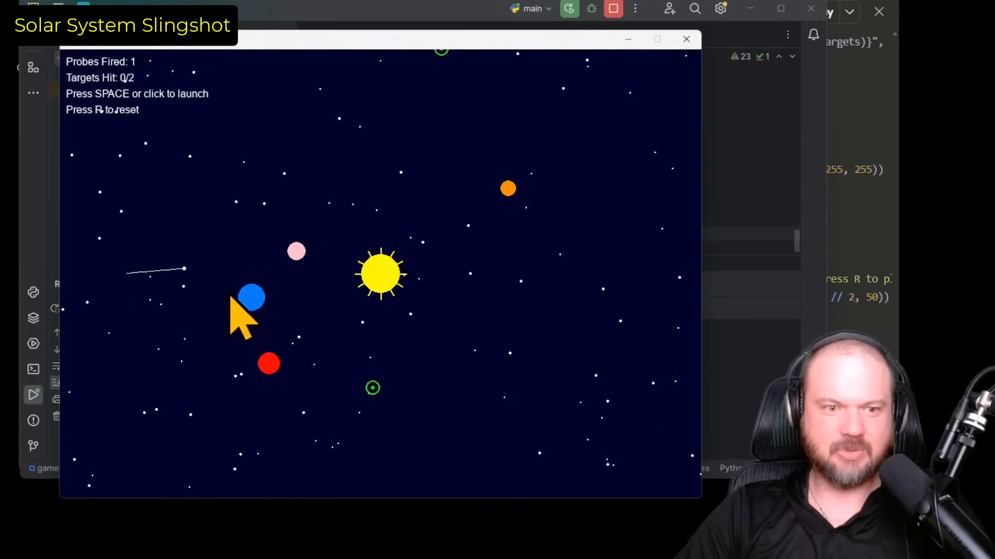
left_click(247, 317)
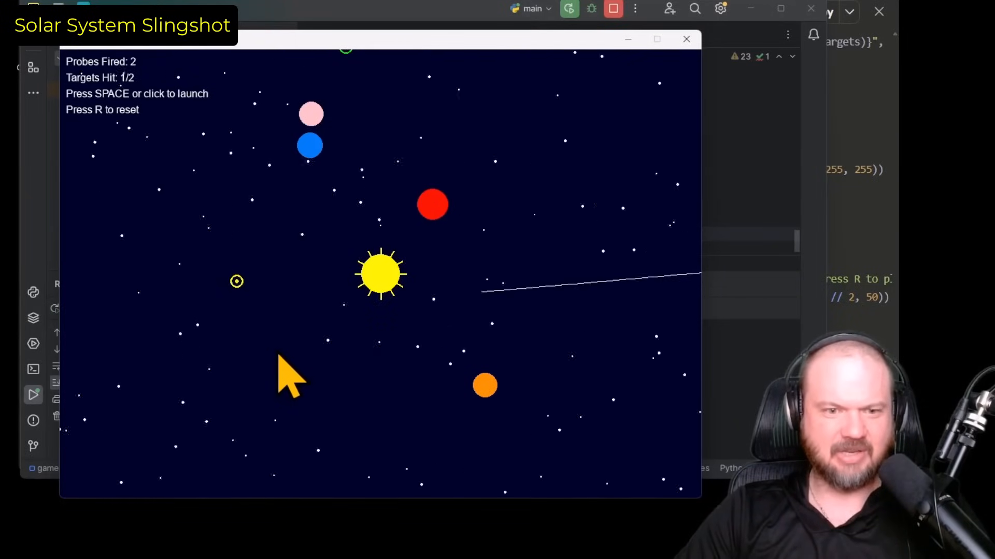
key("r")
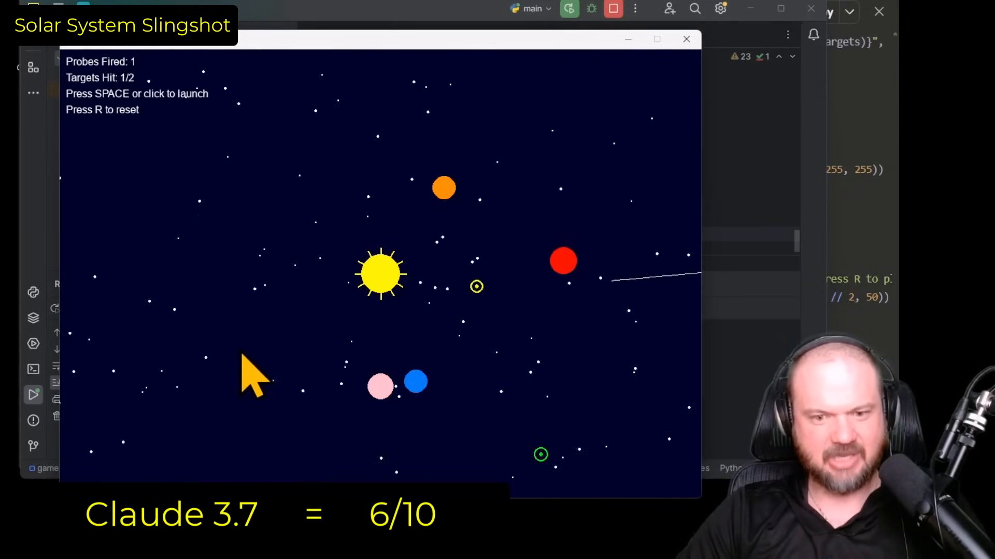
key("r")
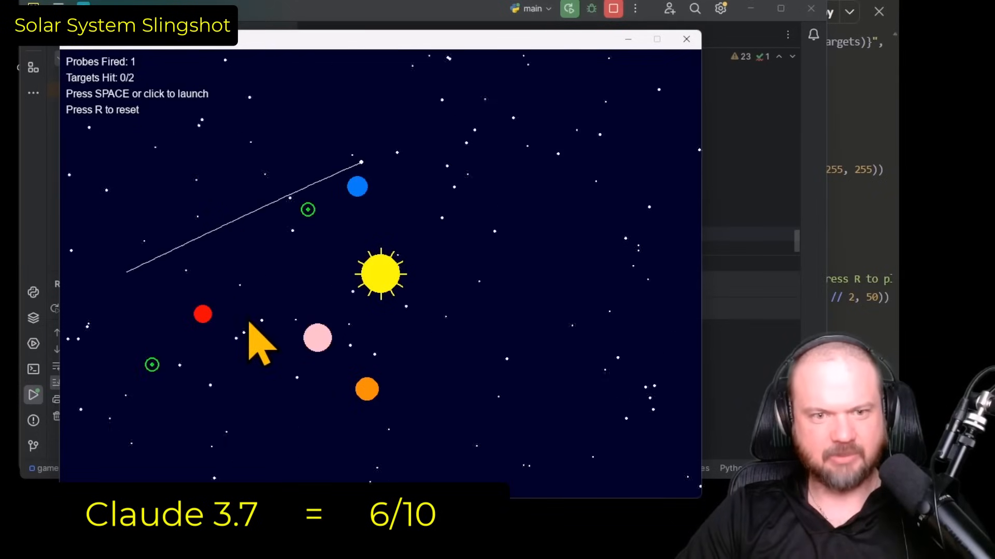
mouse_move(667, 101)
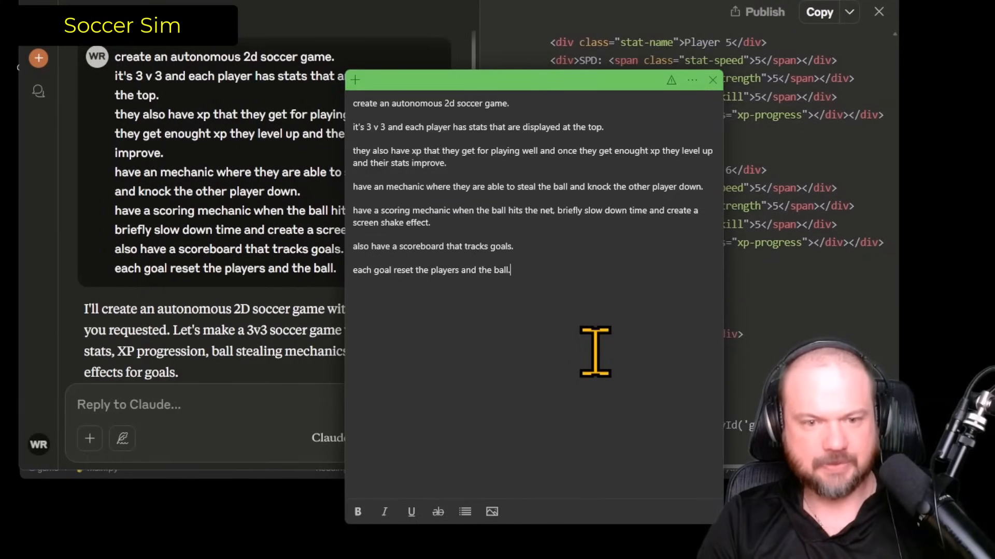
Scroll down through Claude's generated soccer-game code
scroll("down", 3)
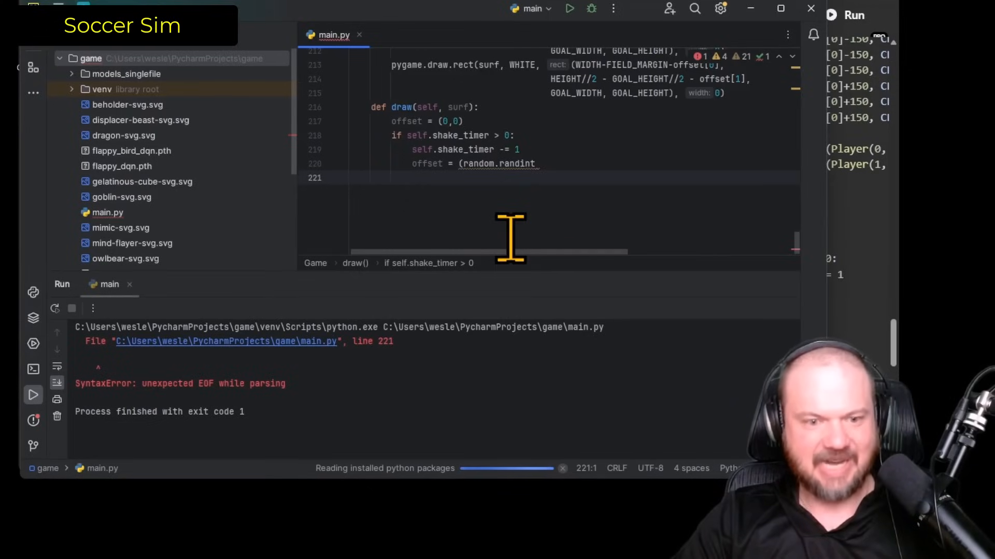
left_click(569, 9)
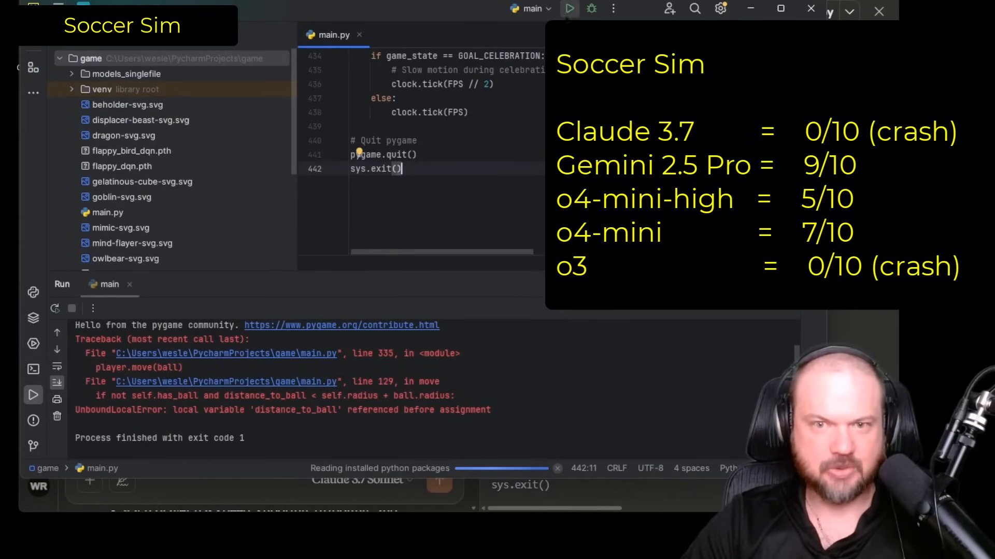
left_click(568, 10)
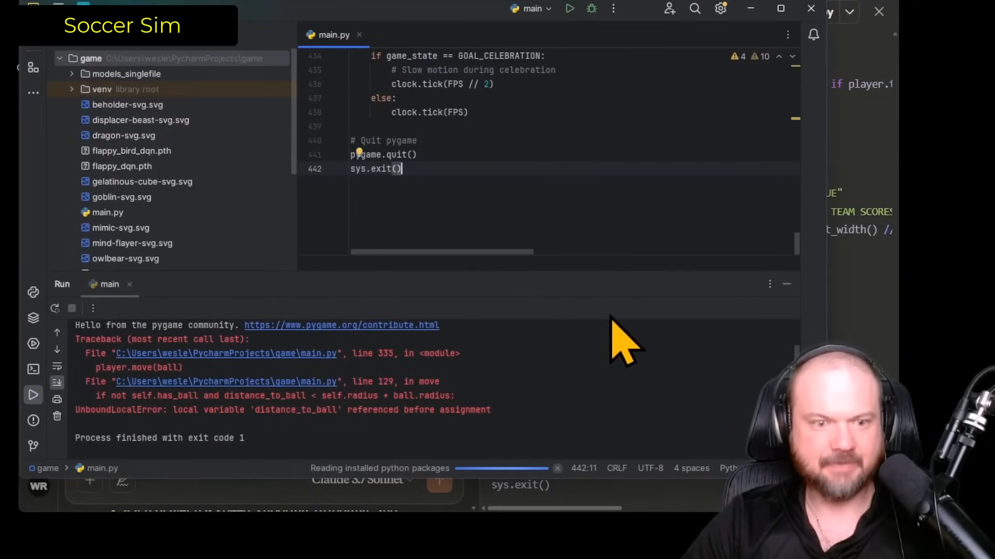
scroll("up", 3)
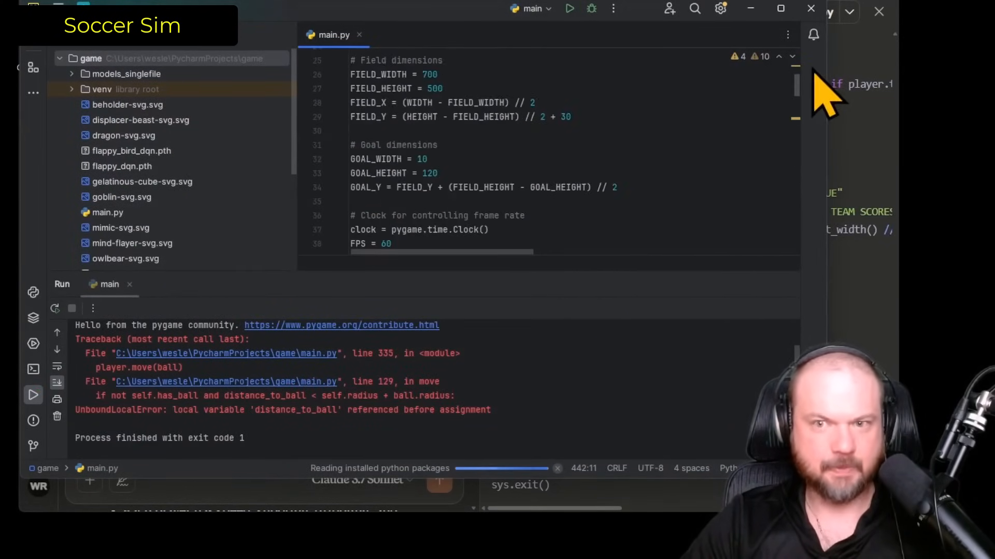